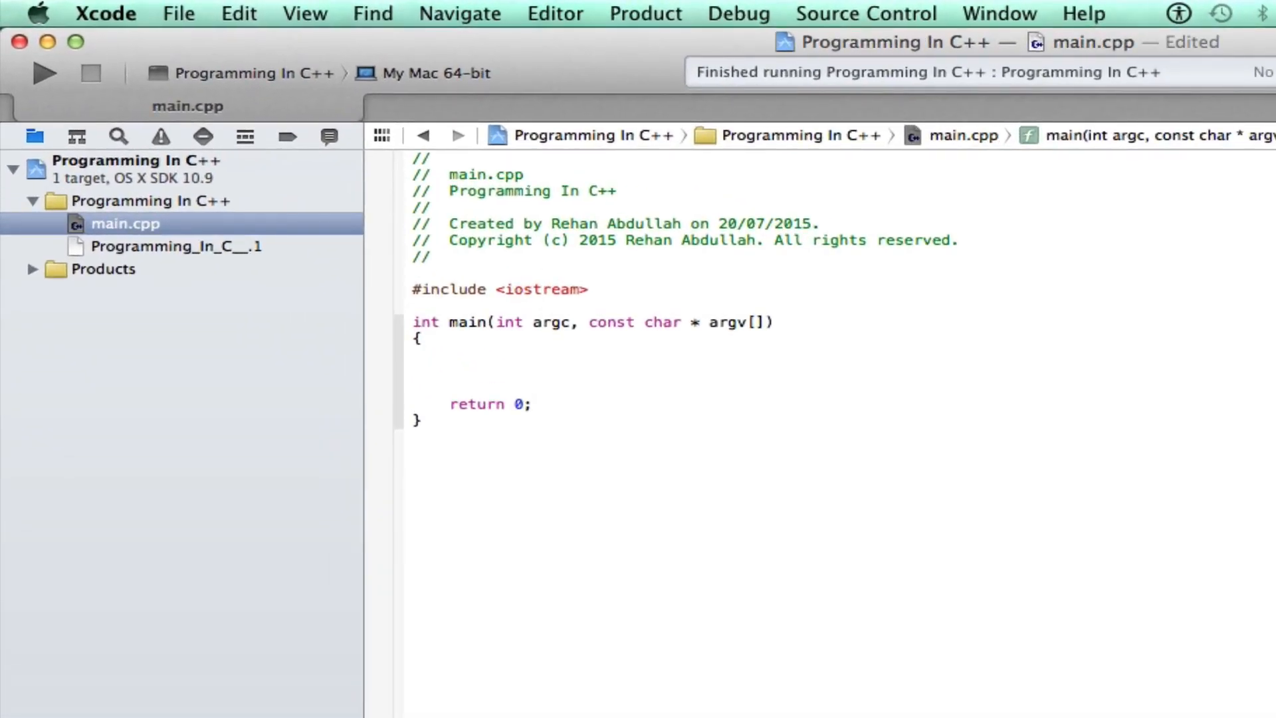
Declare int a = 12 and float b = 1.234 in main
{"action": "type", "text": "int a"}
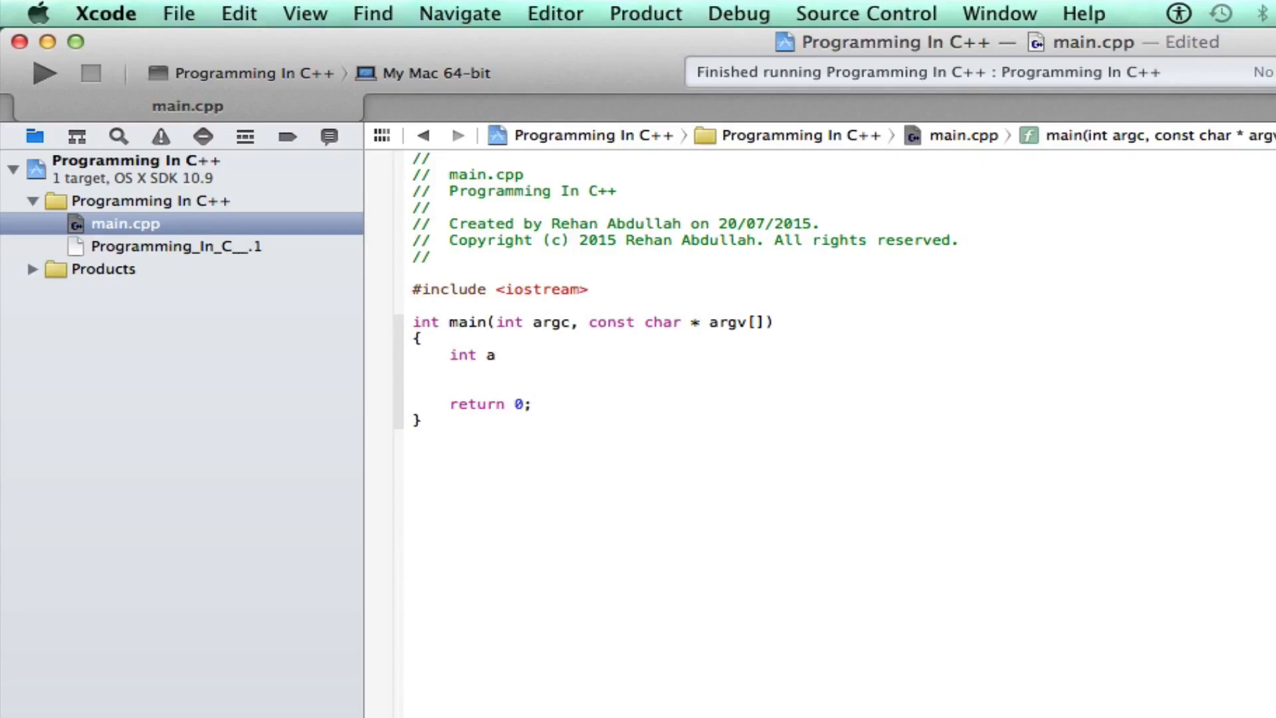
{"action": "left_click", "coordinate": [373, 355]}
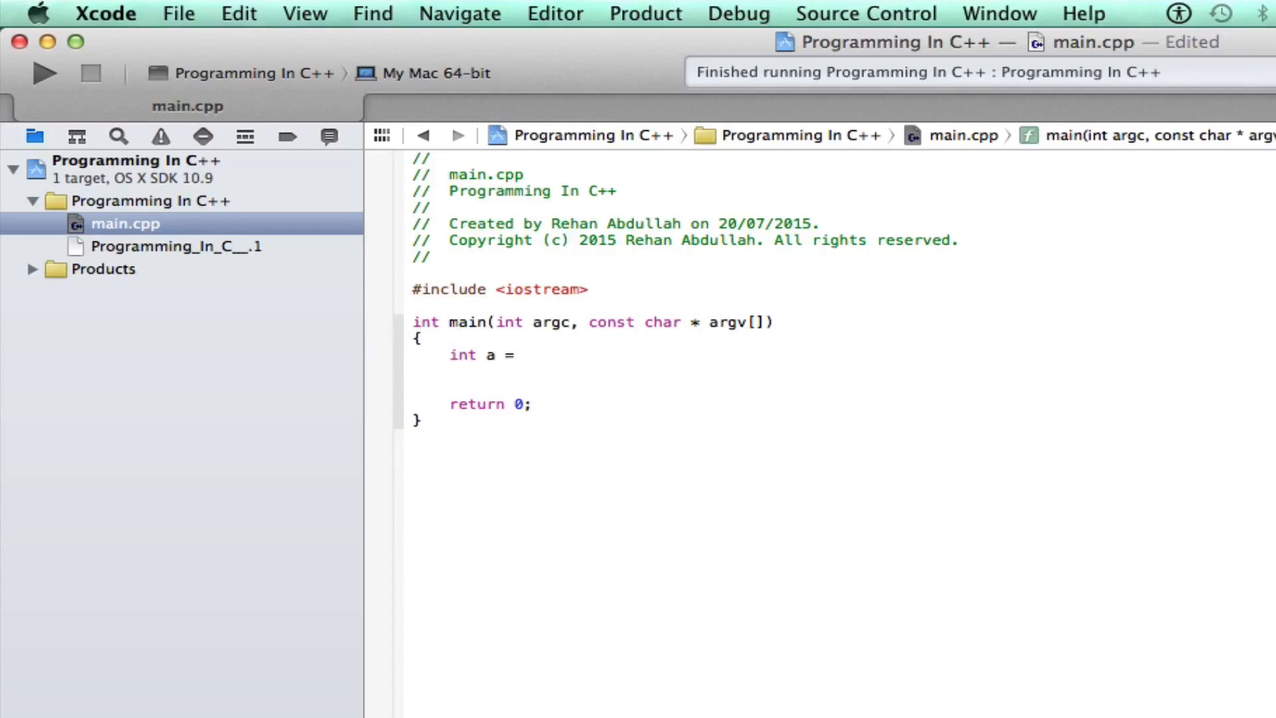
{"action": "type", "text": "12;"}
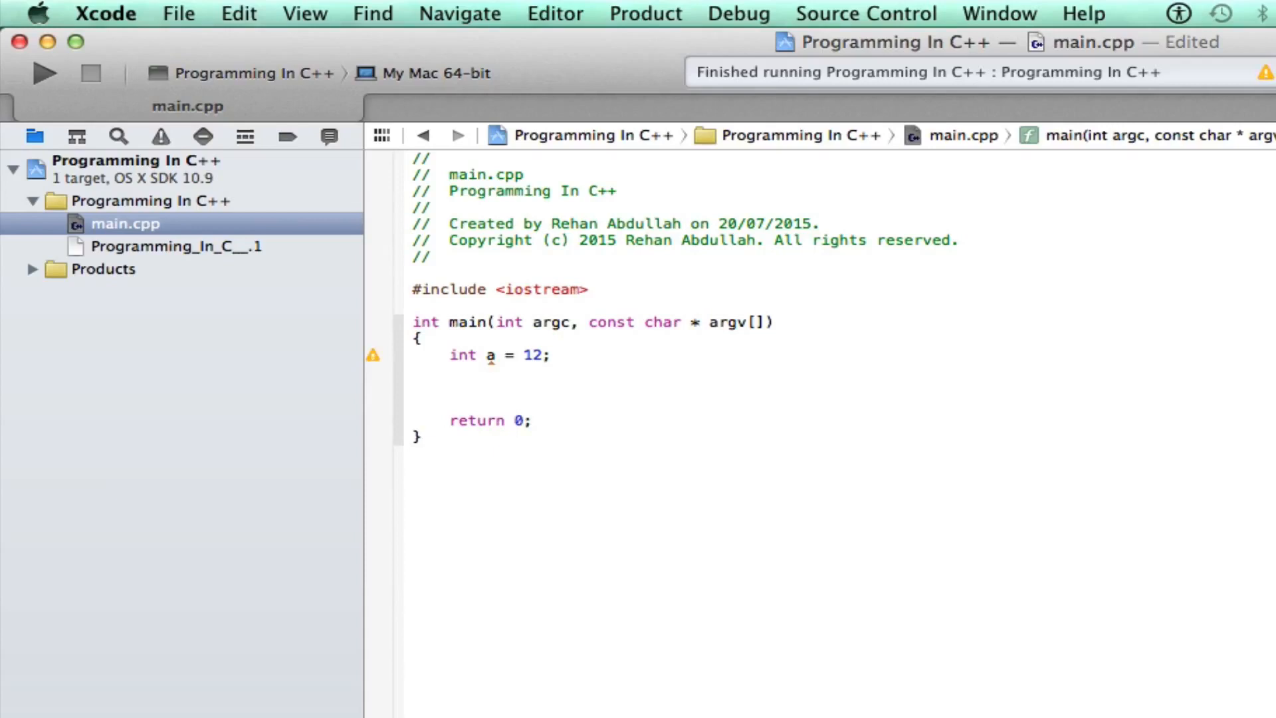
{"action": "type", "text": "float"}
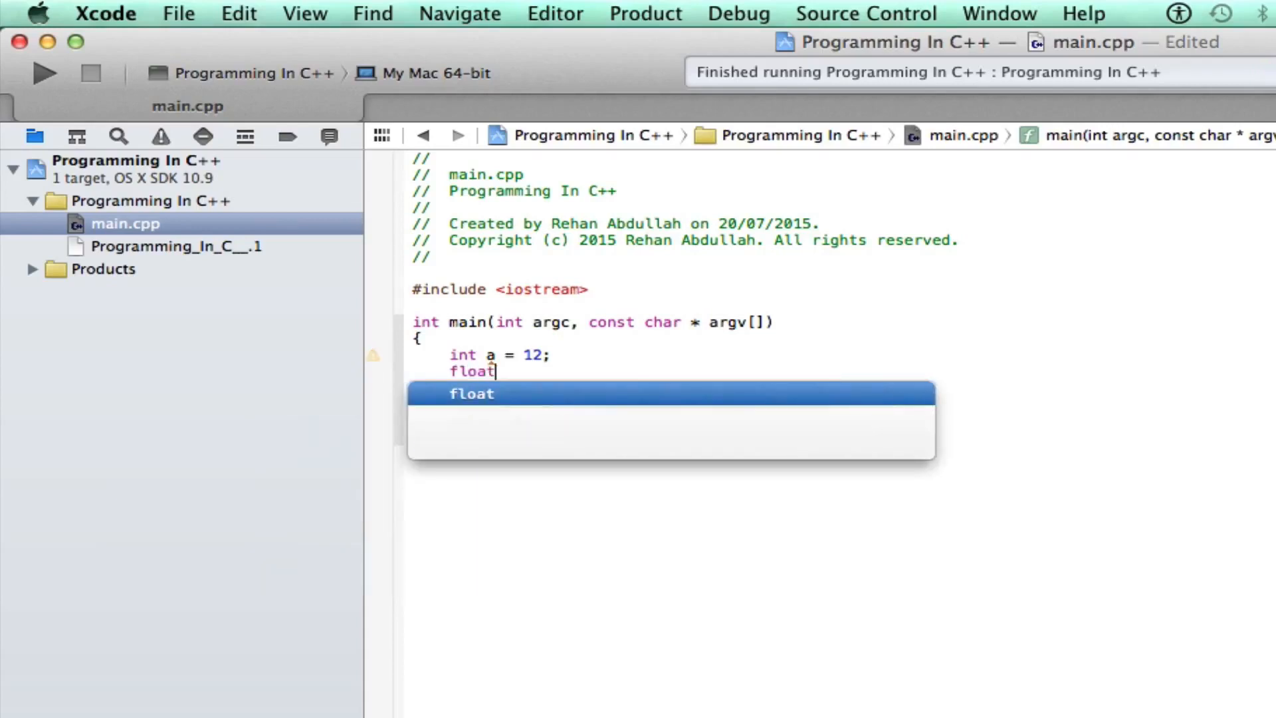
{"action": "type", "text": "b"}
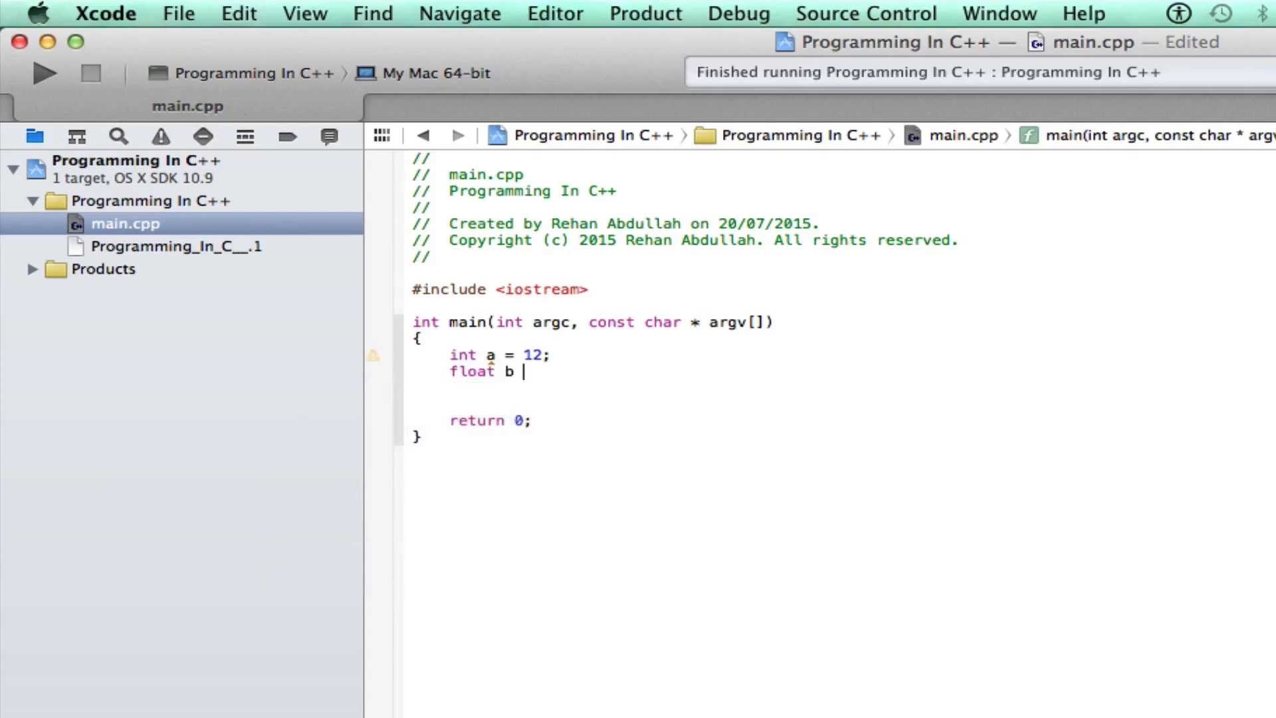
{"action": "type", "text": "="}
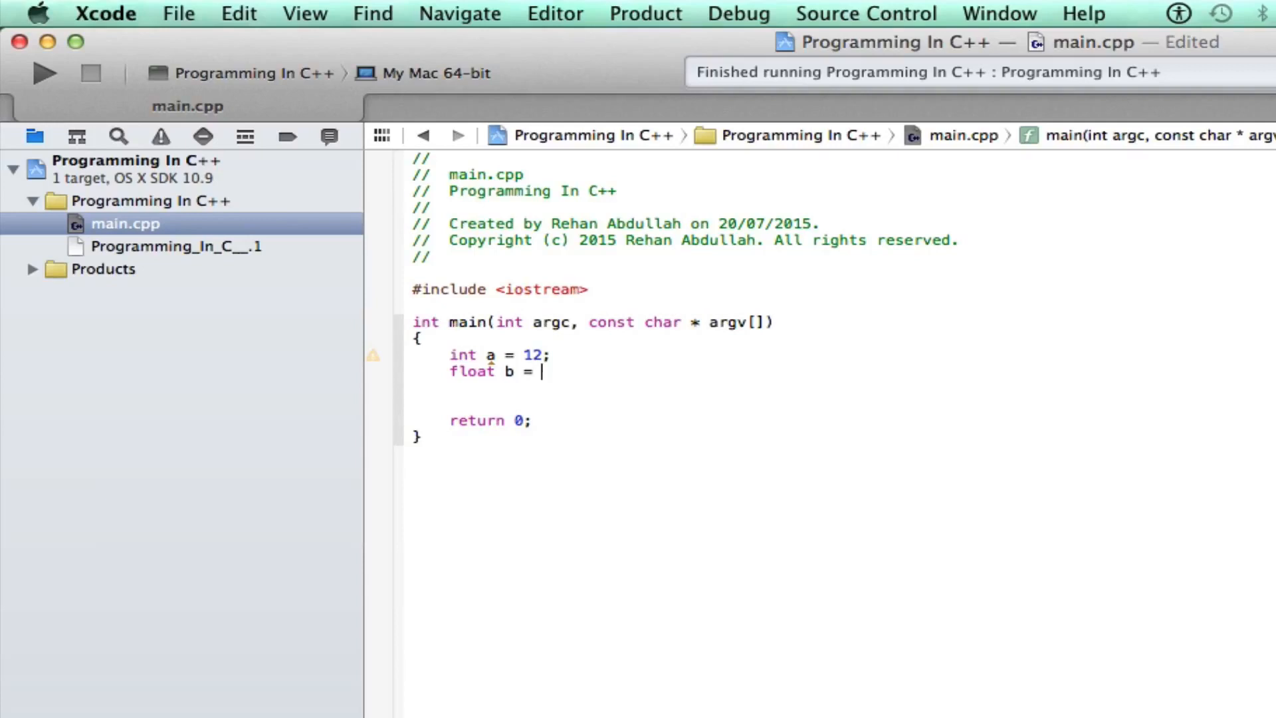
{"action": "type", "text": "1.234;"}
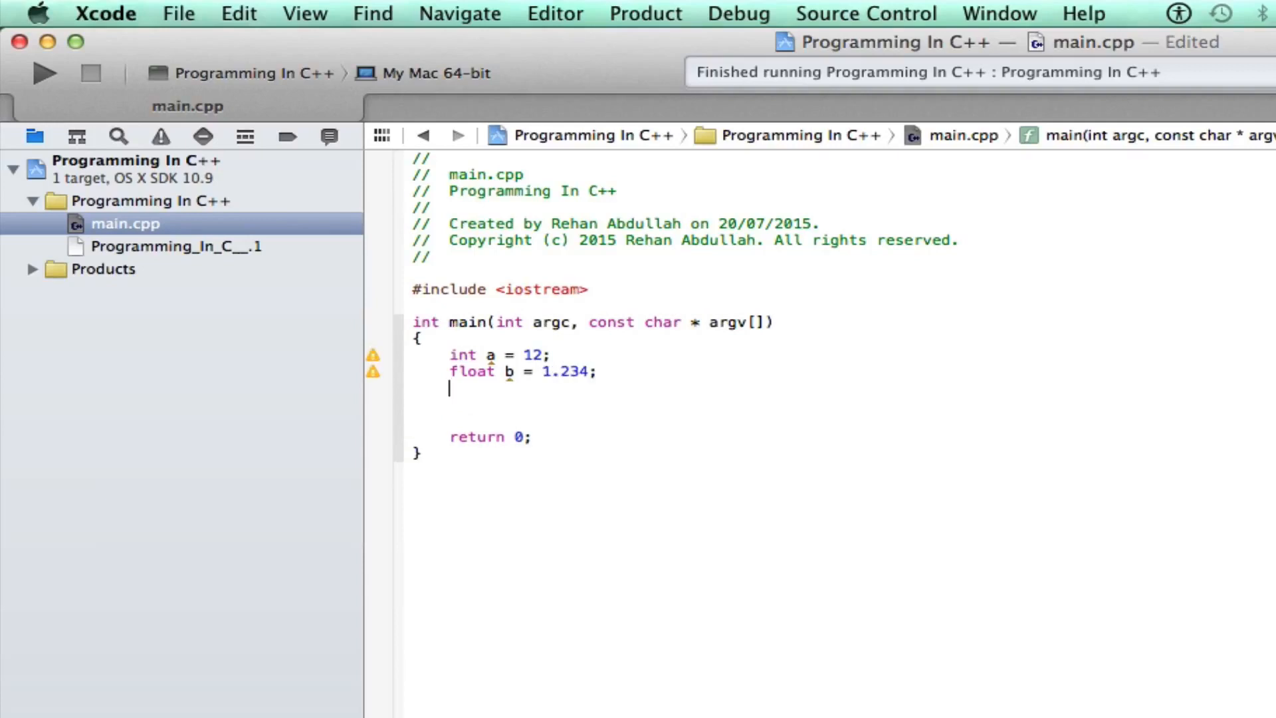
Declare char c = 'C' and bool d = true, then add a blank line
{"action": "type", "text": "char c"}
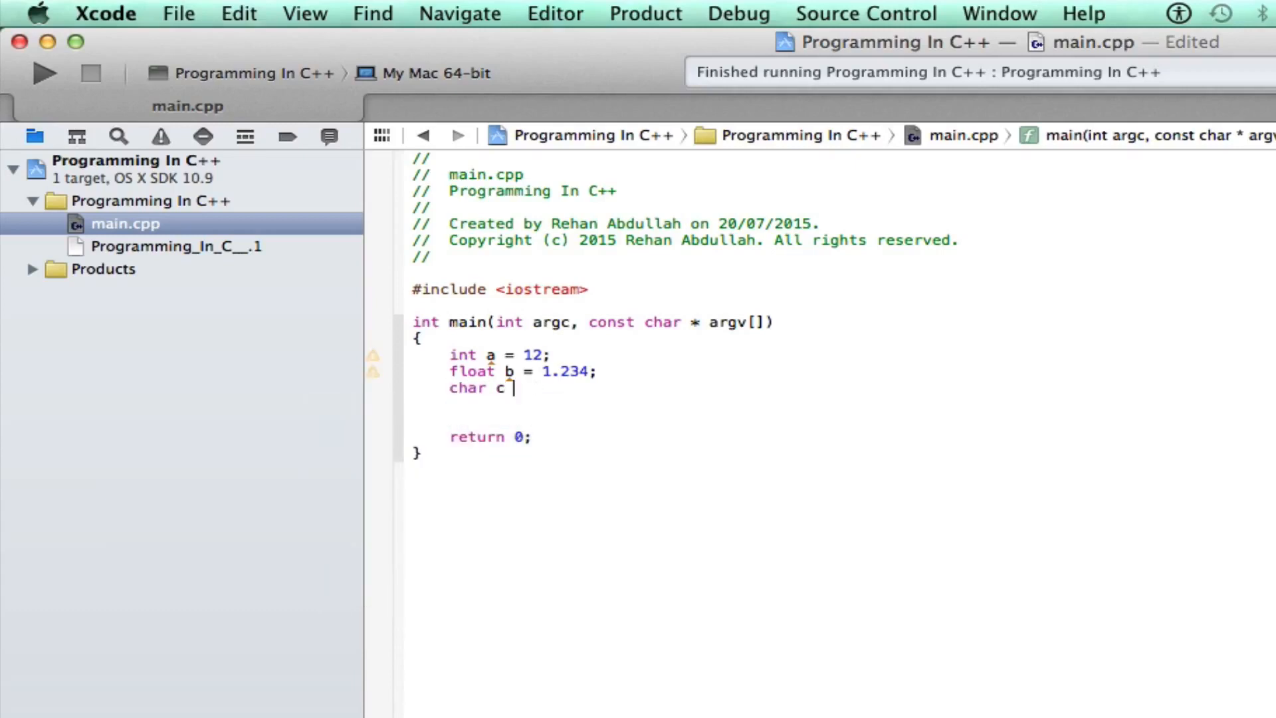
{"action": "type", "text": "="}
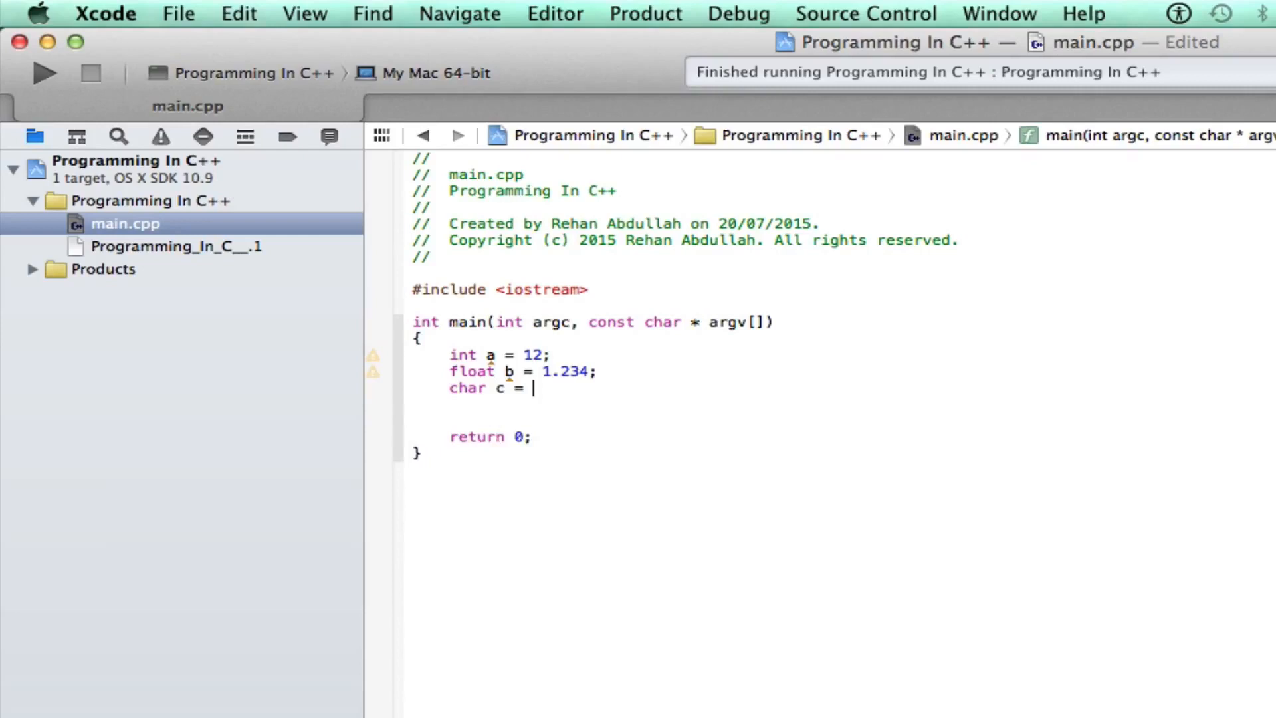
{"action": "type", "text": "C'"}
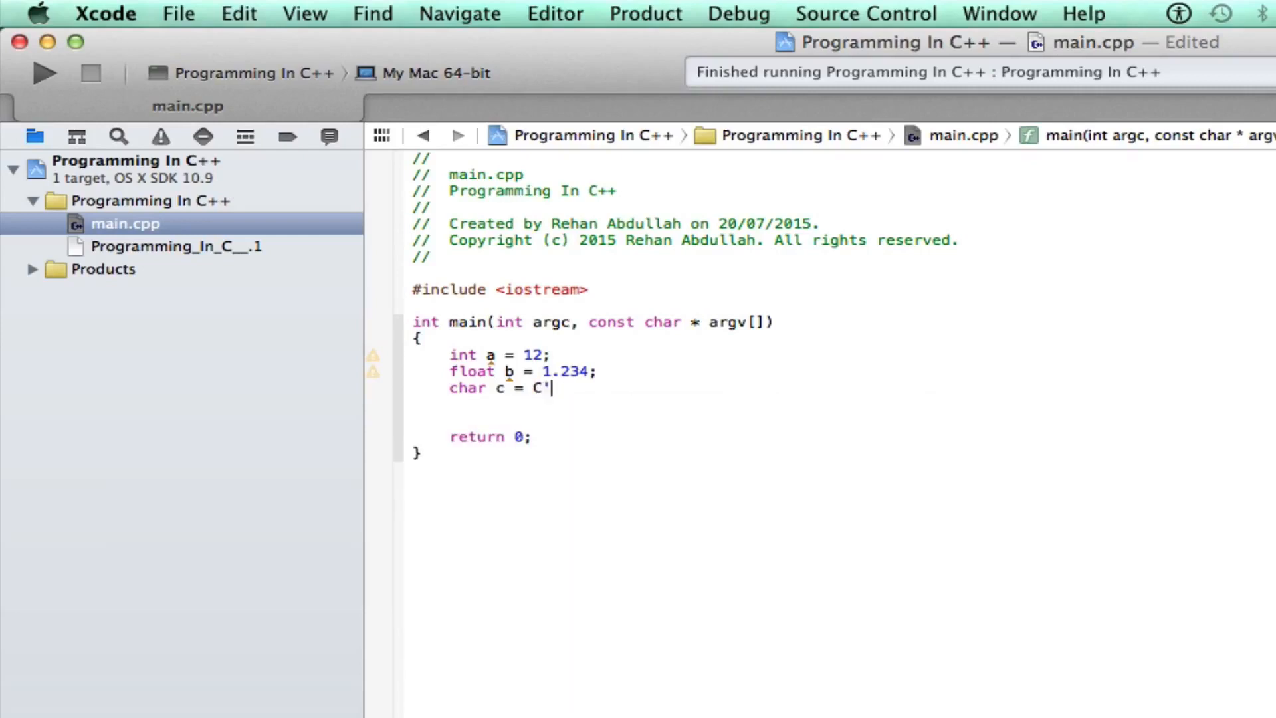
{"action": "type", "text": "'"}
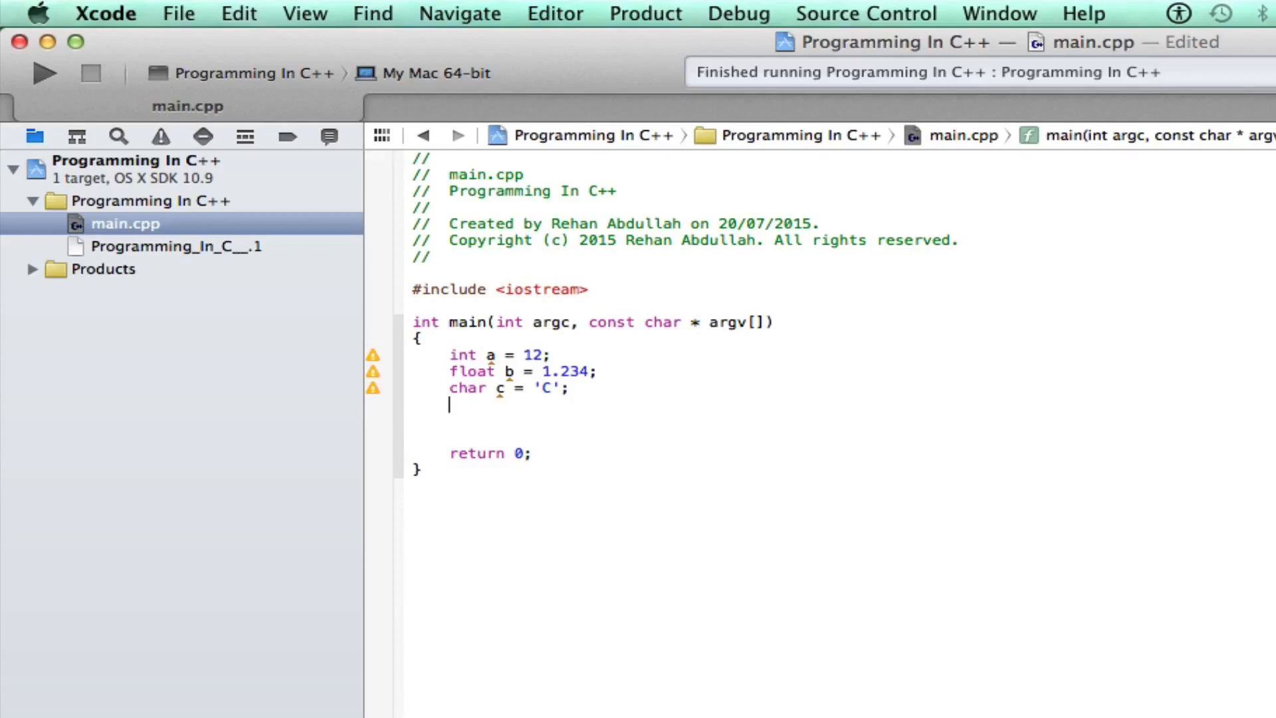
{"action": "type", "text": "b"}
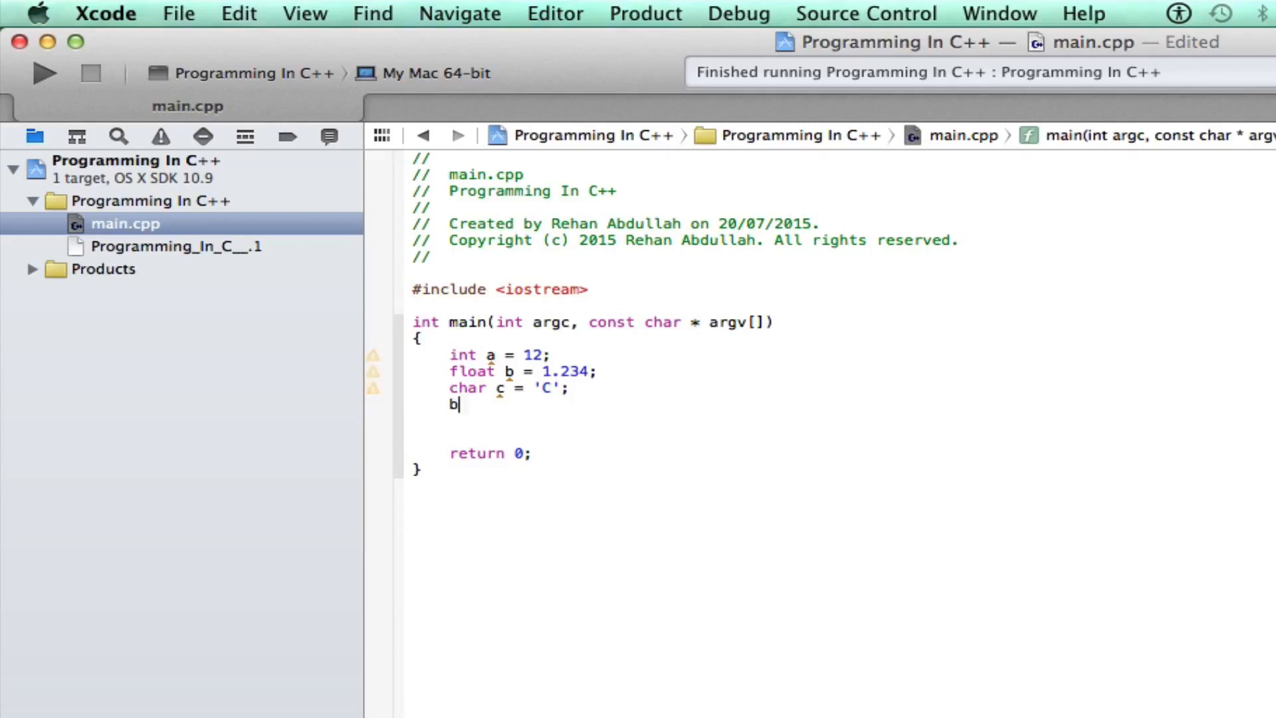
{"action": "type", "text": "ool"}
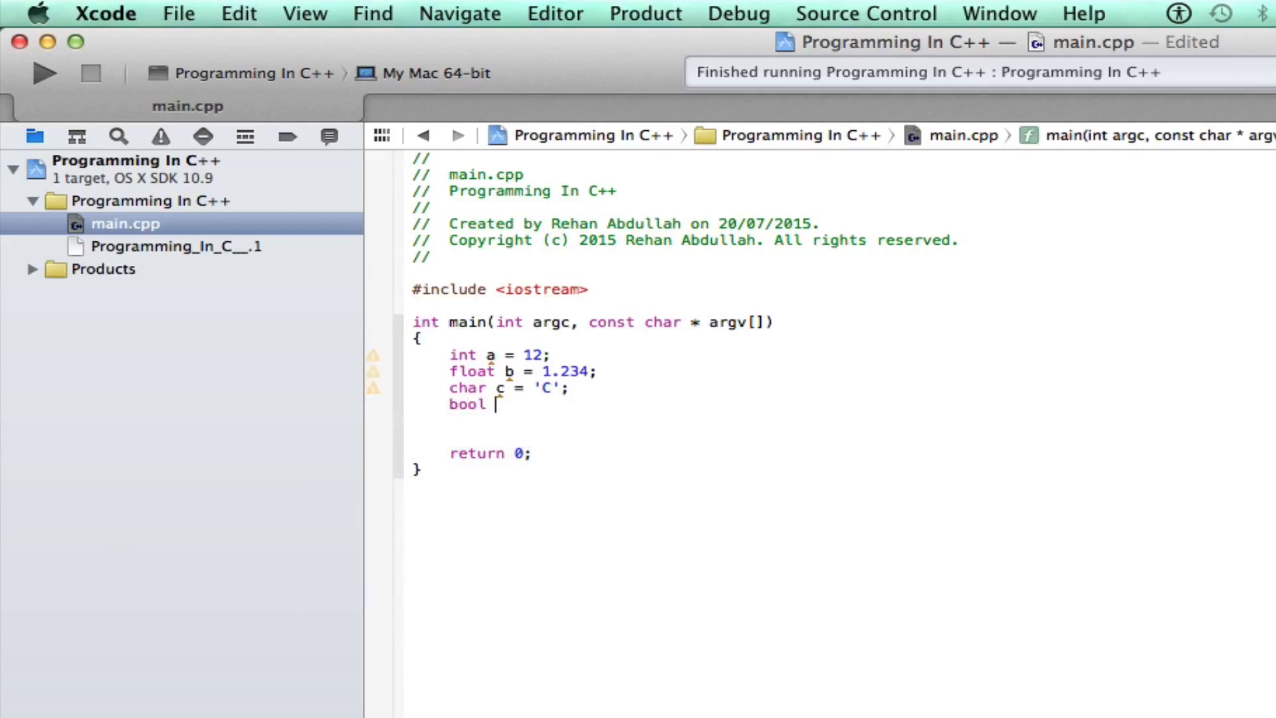
{"action": "type", "text": "d ="}
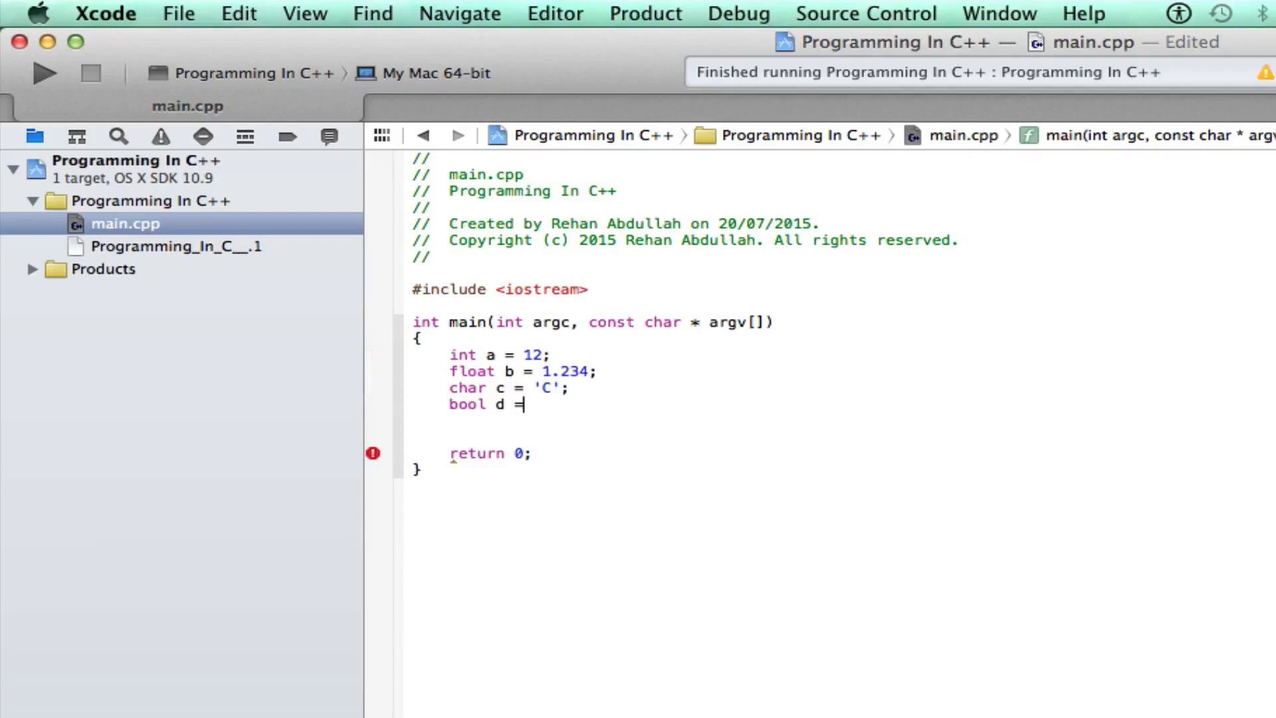
{"action": "type", "text": "true"}
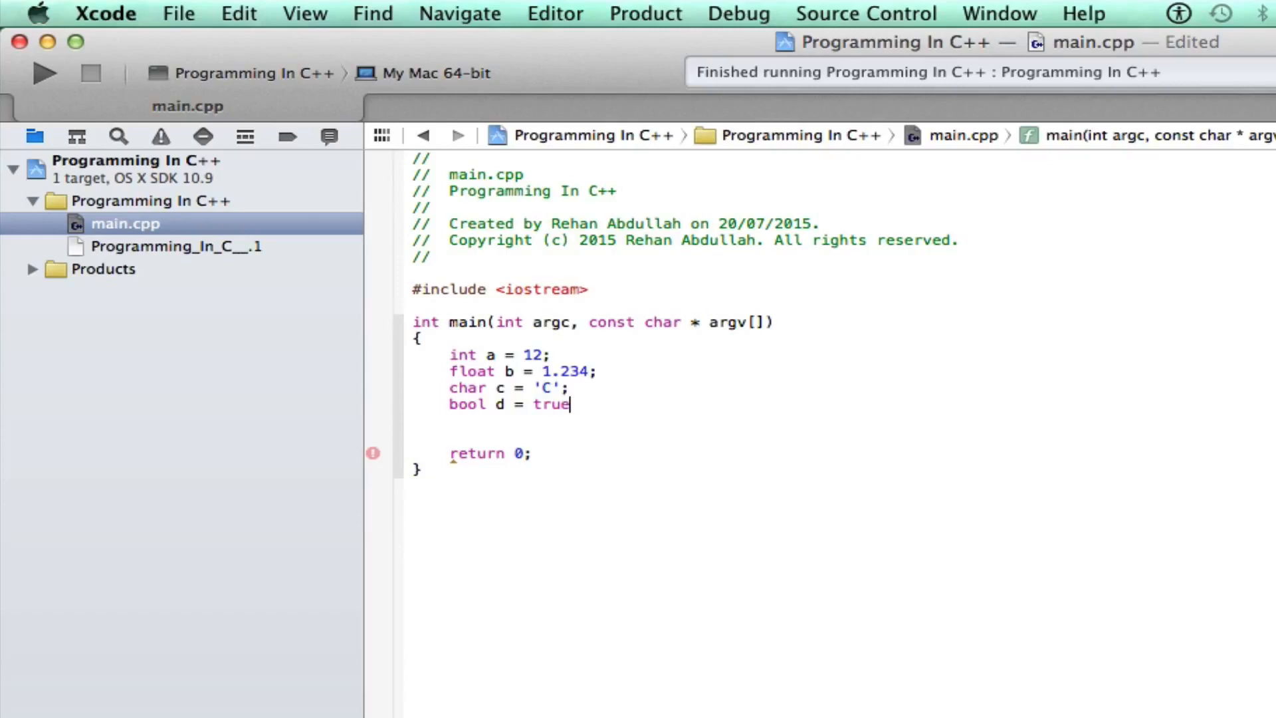
{"action": "type", "text": ";"}
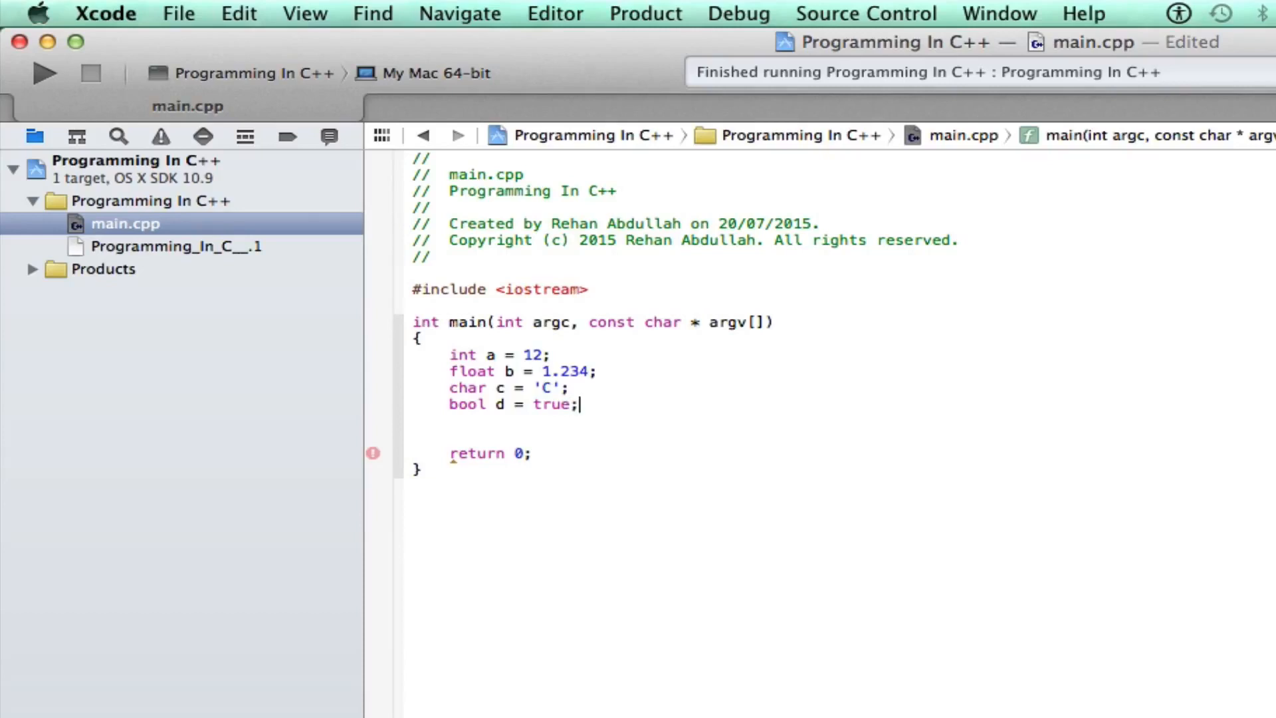
{"action": "key", "text": "enter"}
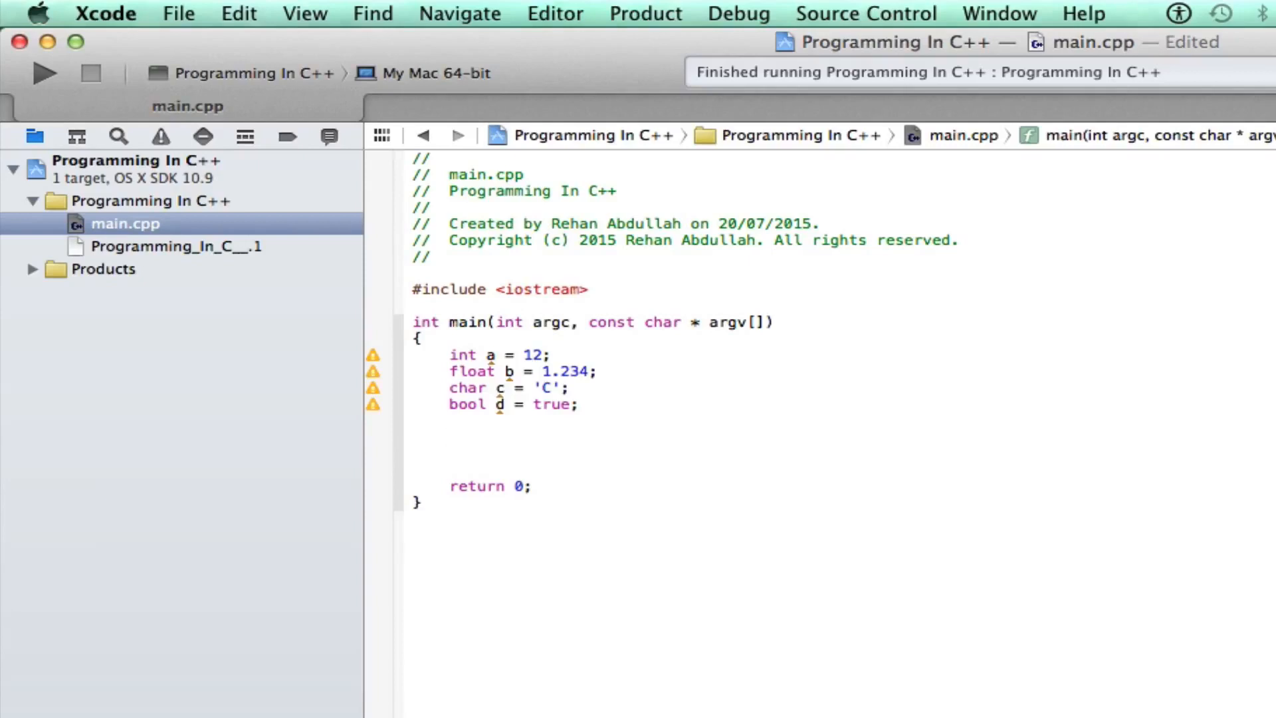
Write a std::cout << a statement printing a
{"action": "type", "text": "std::"}
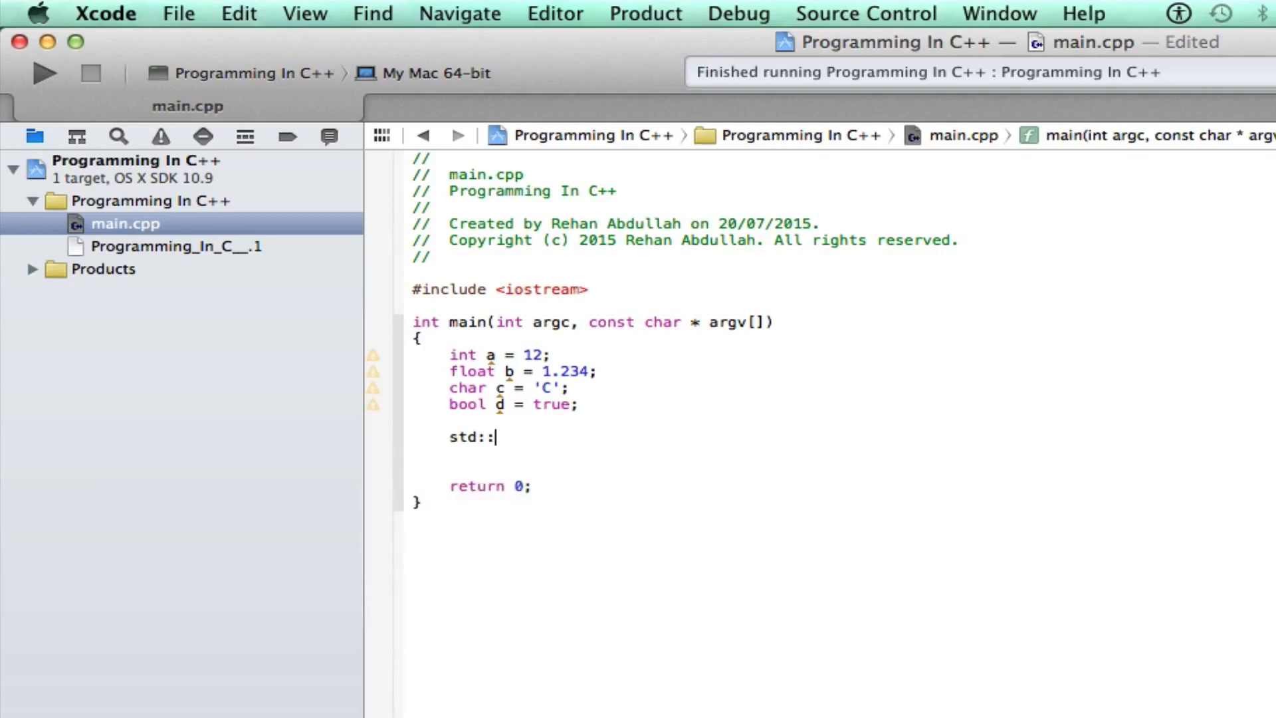
{"action": "type", "text": "cout"}
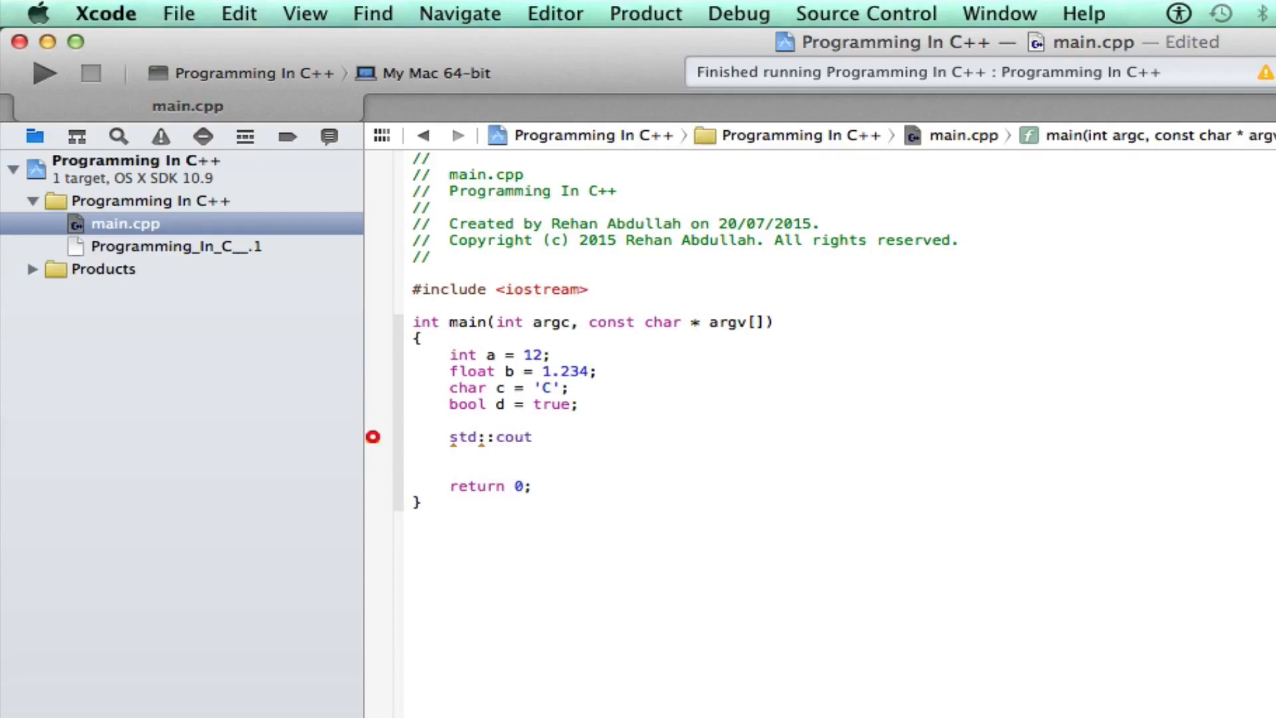
{"action": "left_click", "coordinate": [532, 438]}
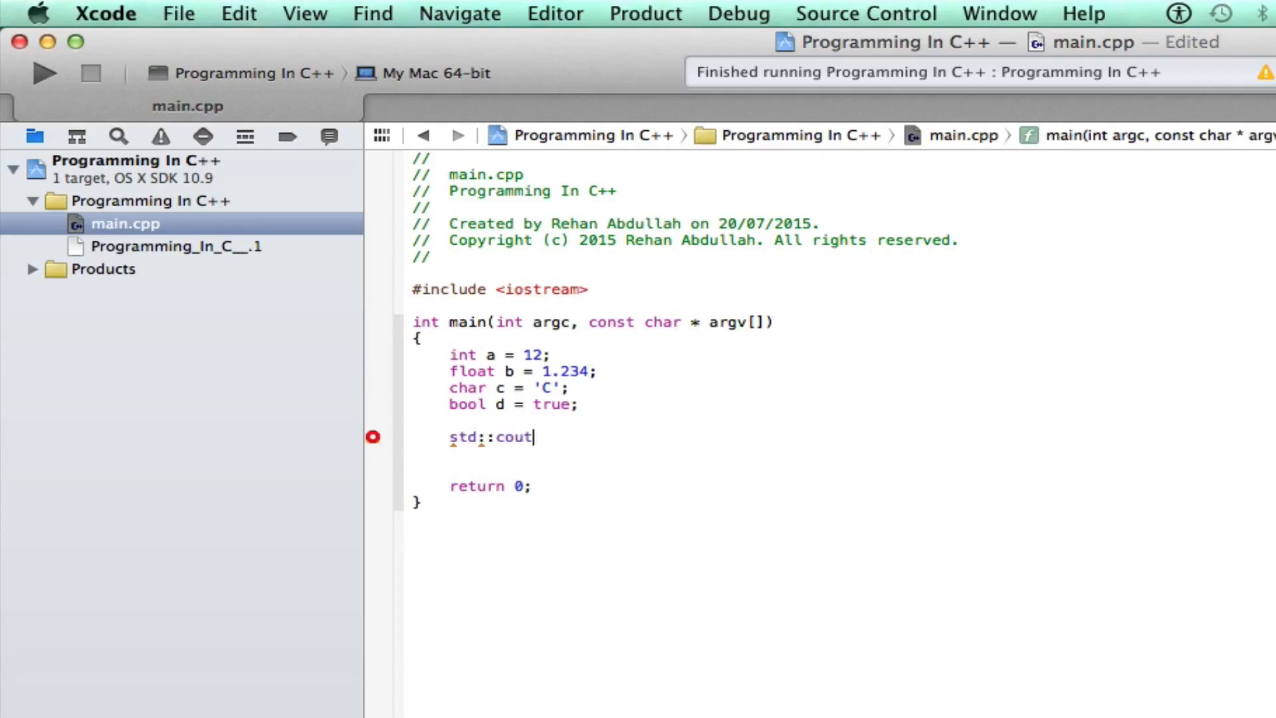
{"action": "type", "text": "<<"}
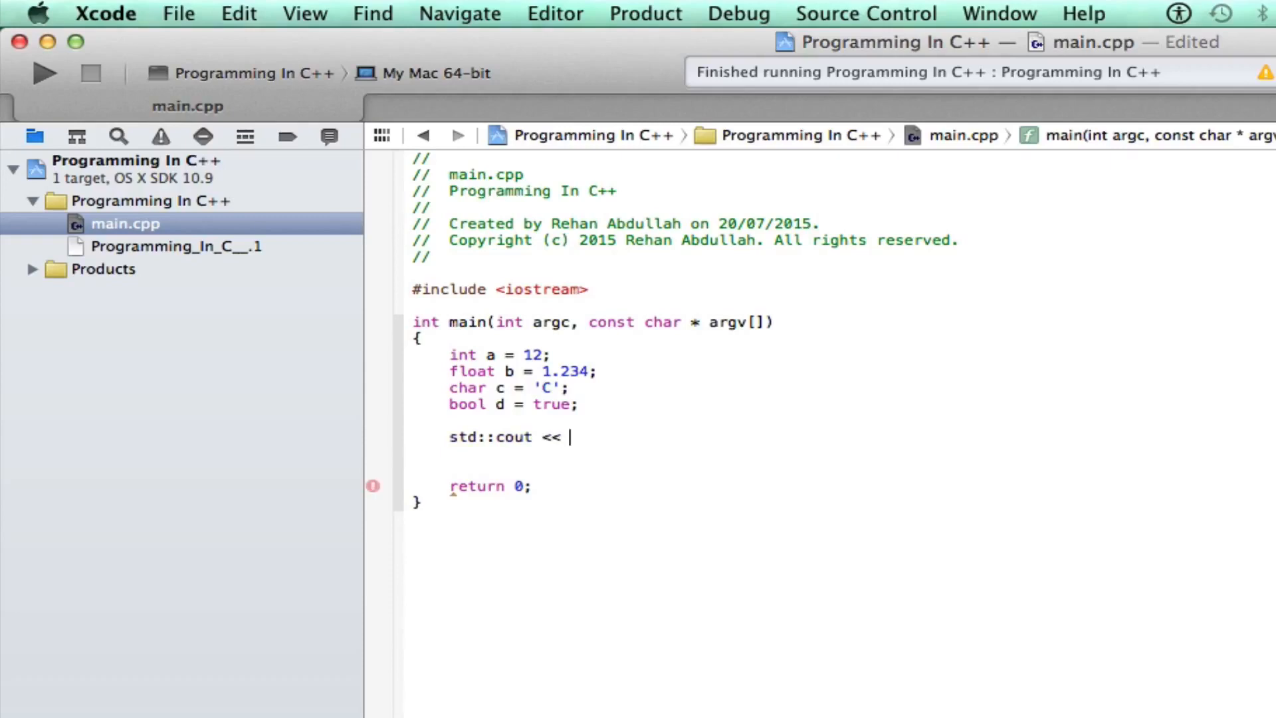
{"action": "type", "text": "a;"}
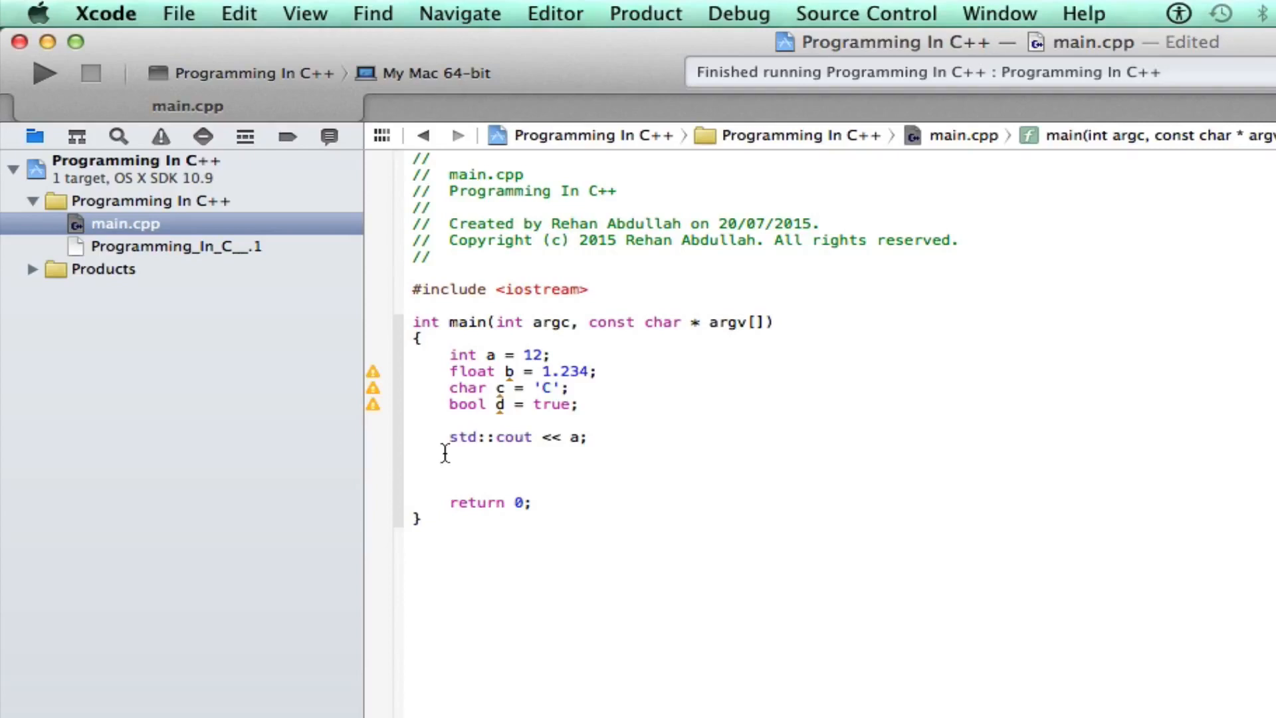
Add std::cout statements for b and c, then begin an if below
{"action": "left_click_drag", "start_coordinate": [449, 438], "coordinate": [553, 438]}
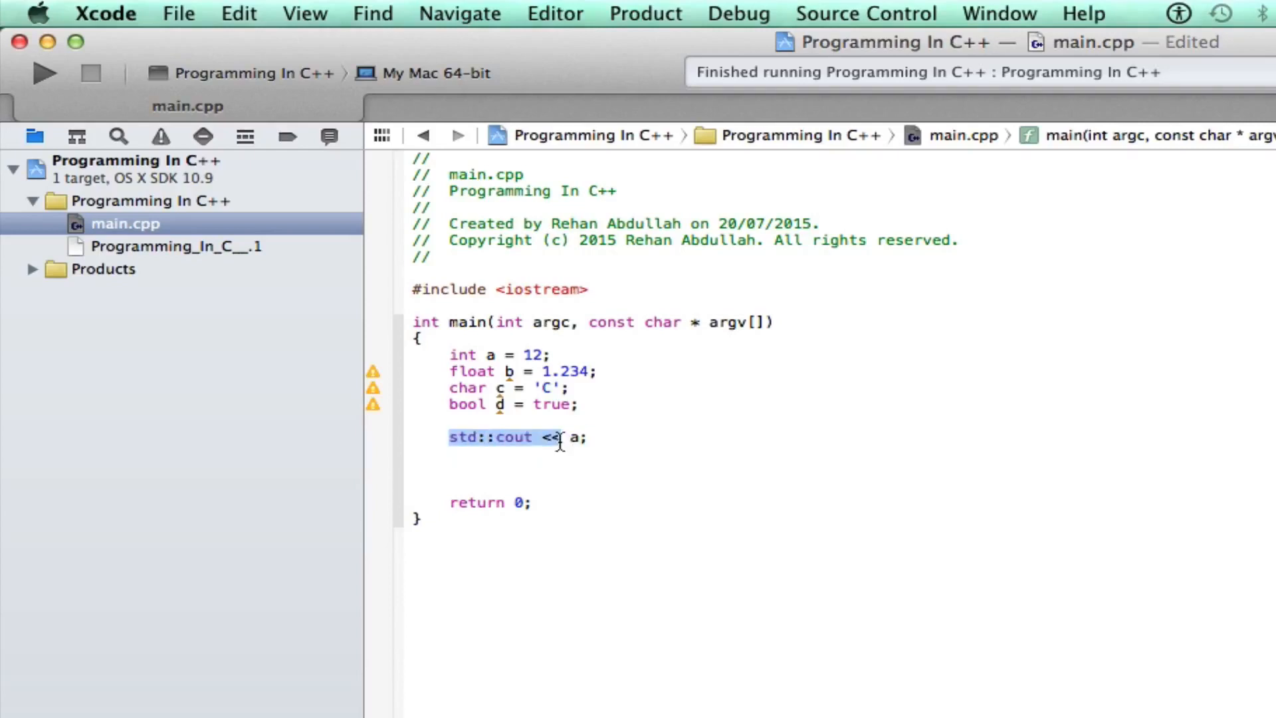
{"action": "type", "text": "std::cout <<"}
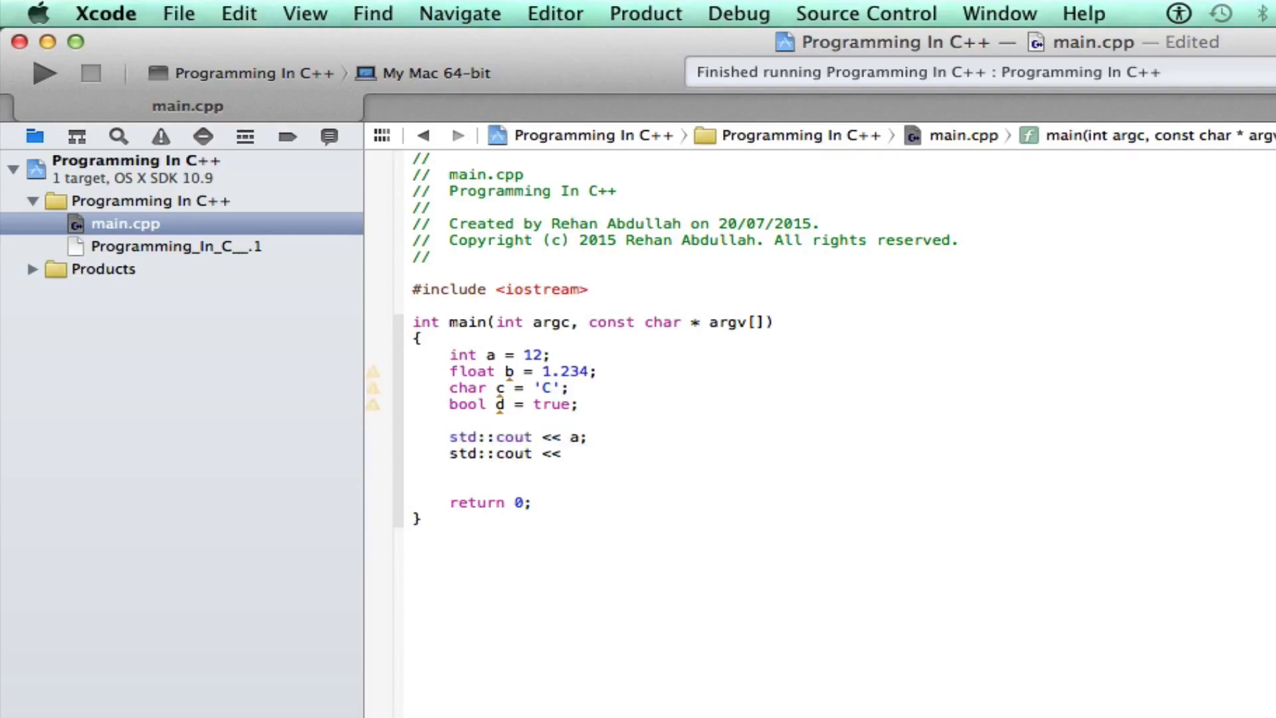
{"action": "type", "text": "b;"}
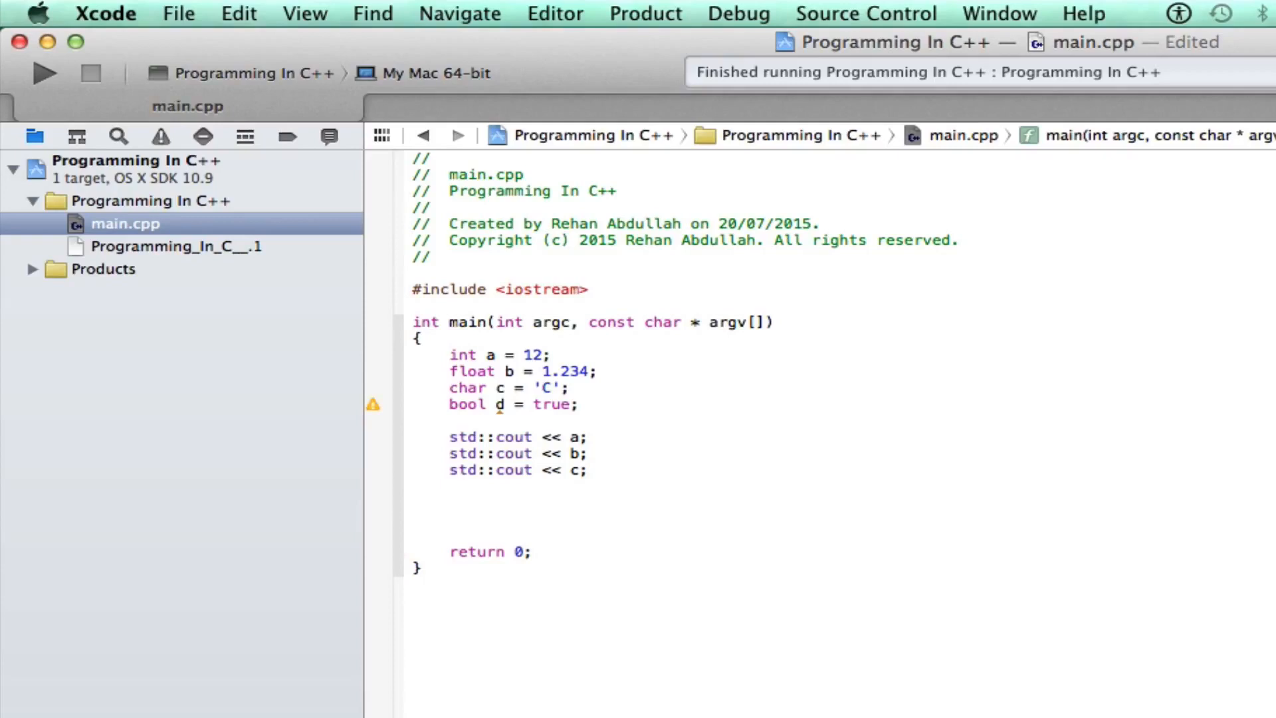
{"action": "type", "text": "if"}
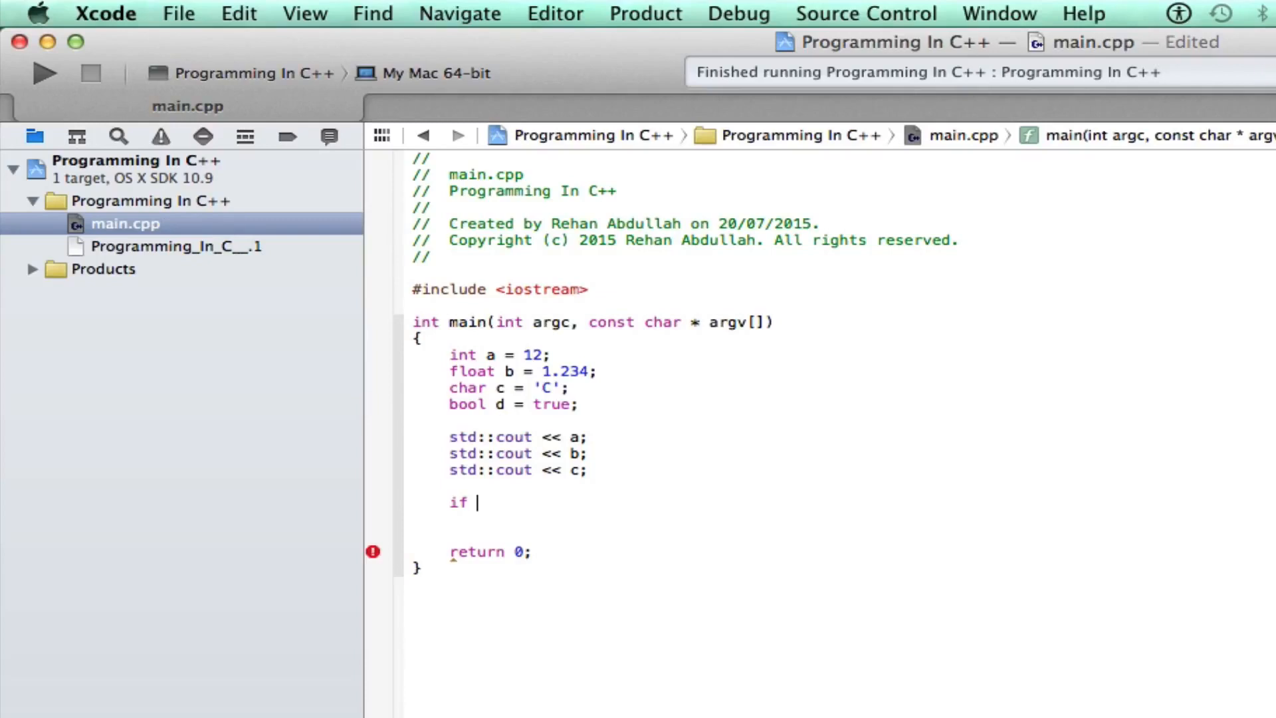
Write if (d) with an indented std::cout << true; body
{"action": "type", "text": "(d)"}
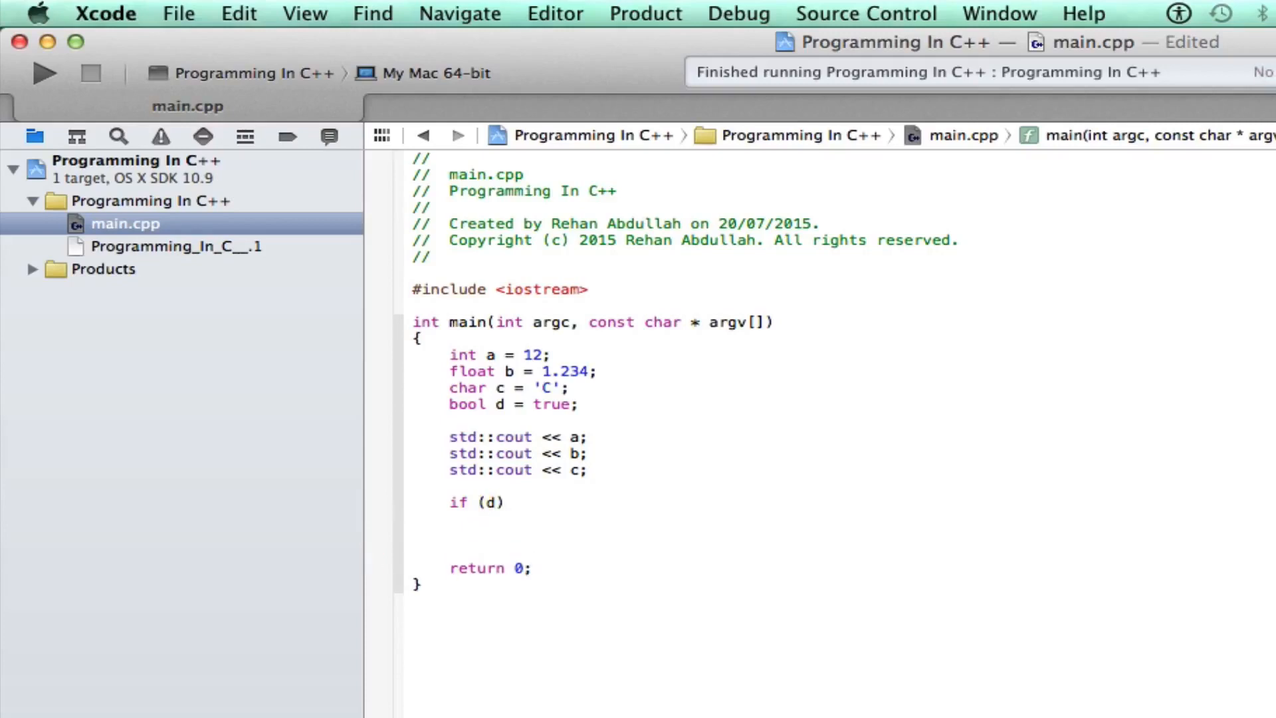
{"action": "type", "text": "std::cout <<"}
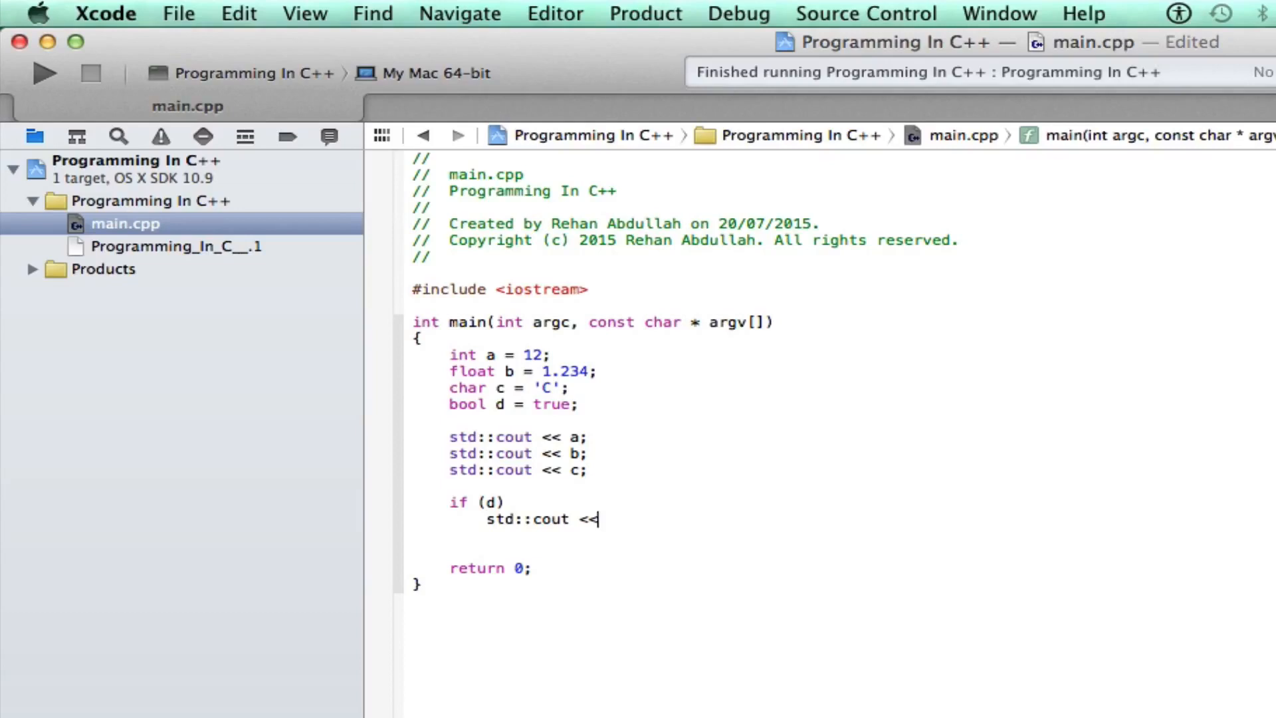
{"action": "type", "text": "true;"}
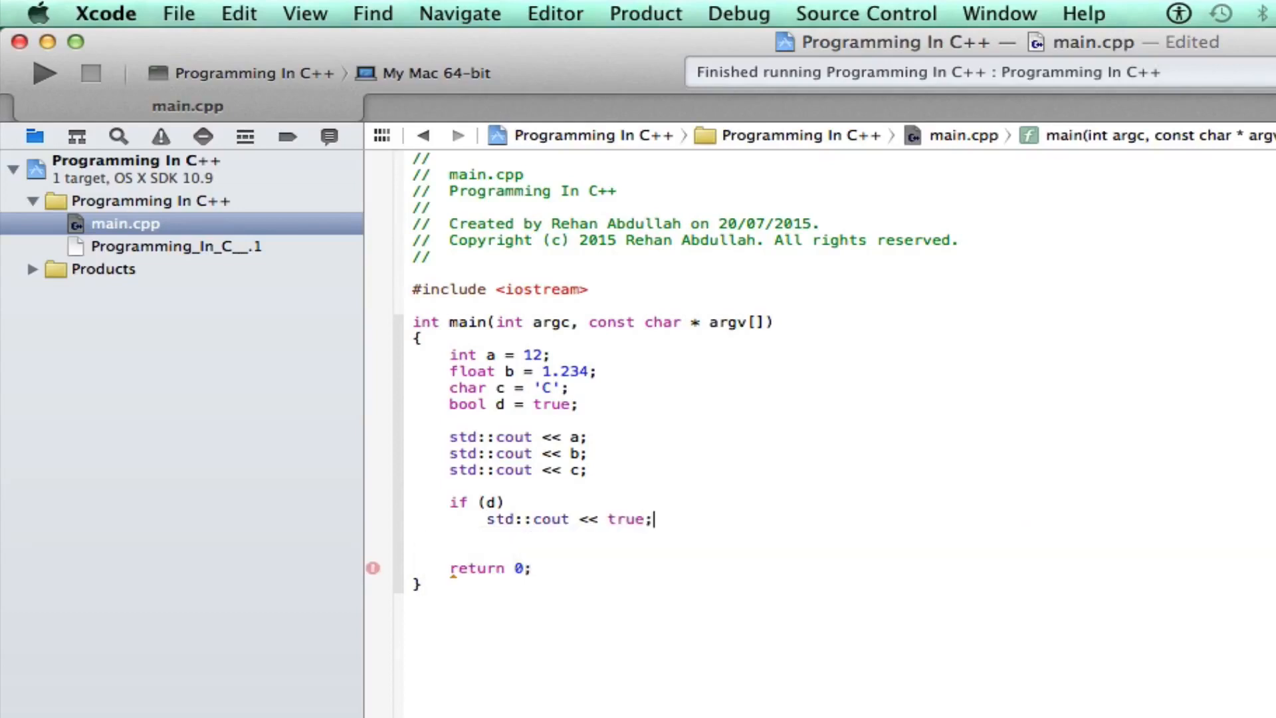
{"action": "mouse_move", "coordinate": [1000, 505]}
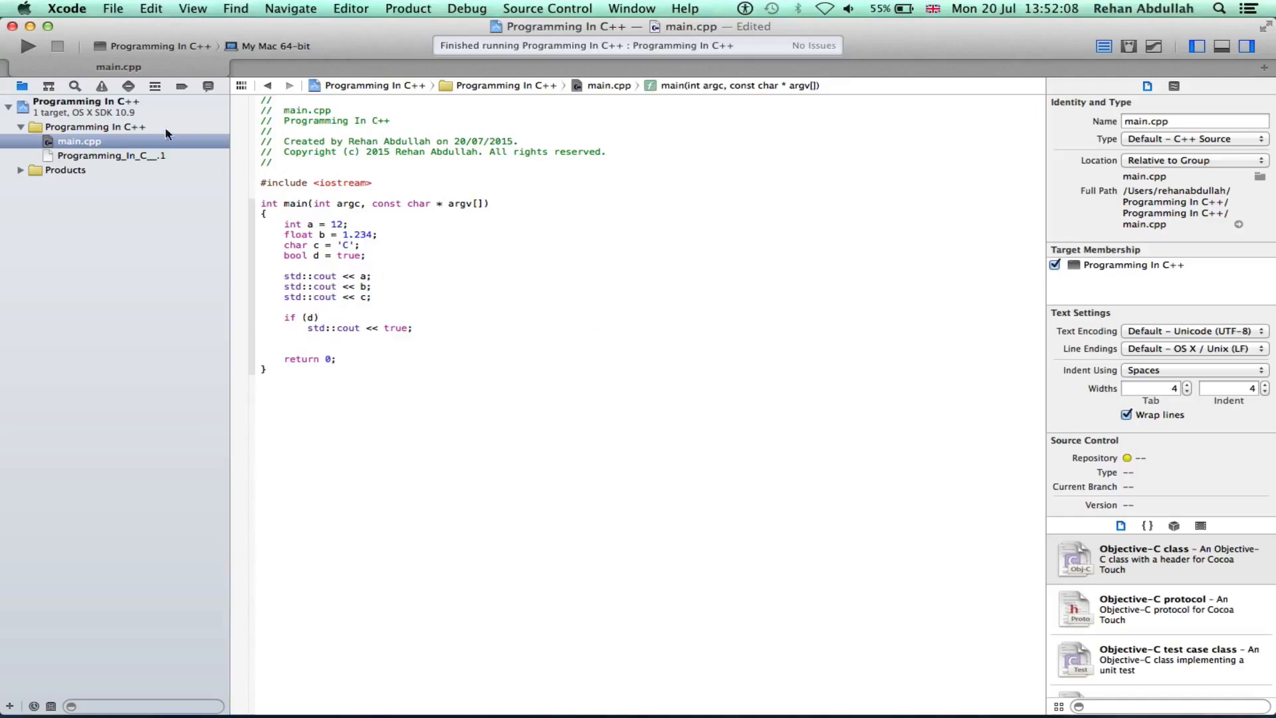
Place the cursor at the end of the std::cout << a line
{"action": "left_click", "coordinate": [27, 46]}
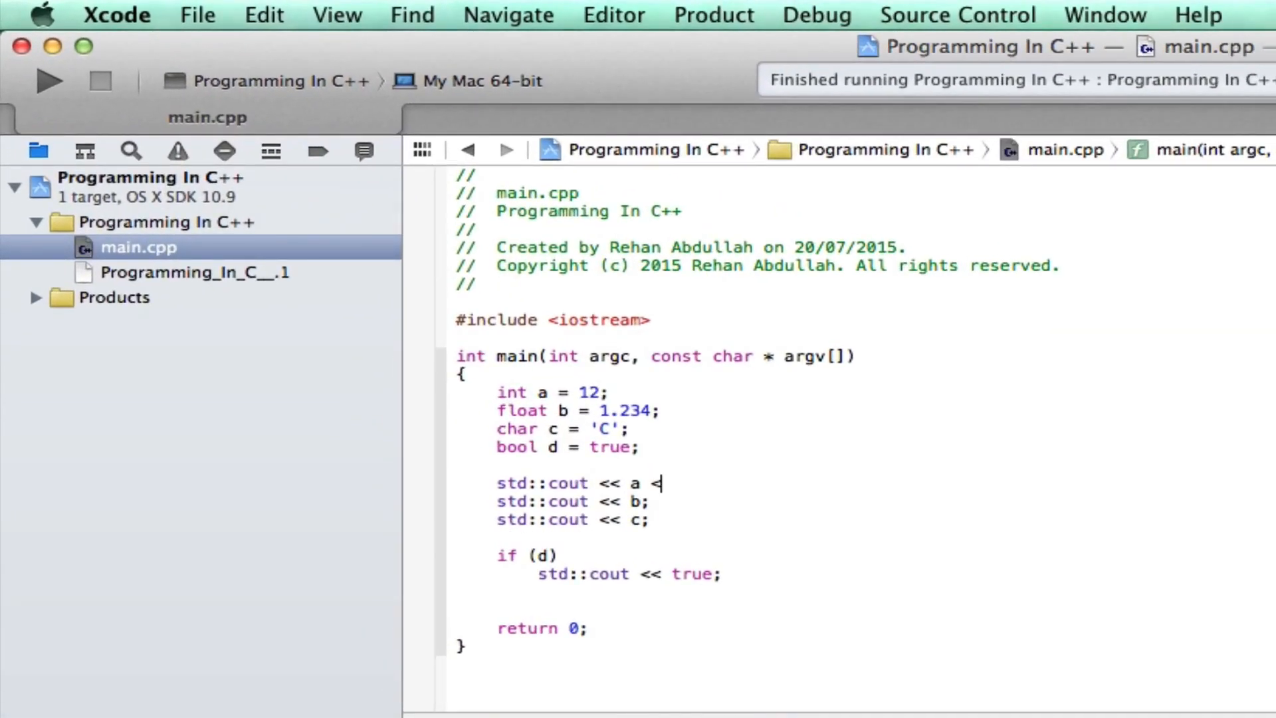
Append << ' ' to the a, b, c prints and << " \n" after true, then run
{"action": "type", "text": "<"}
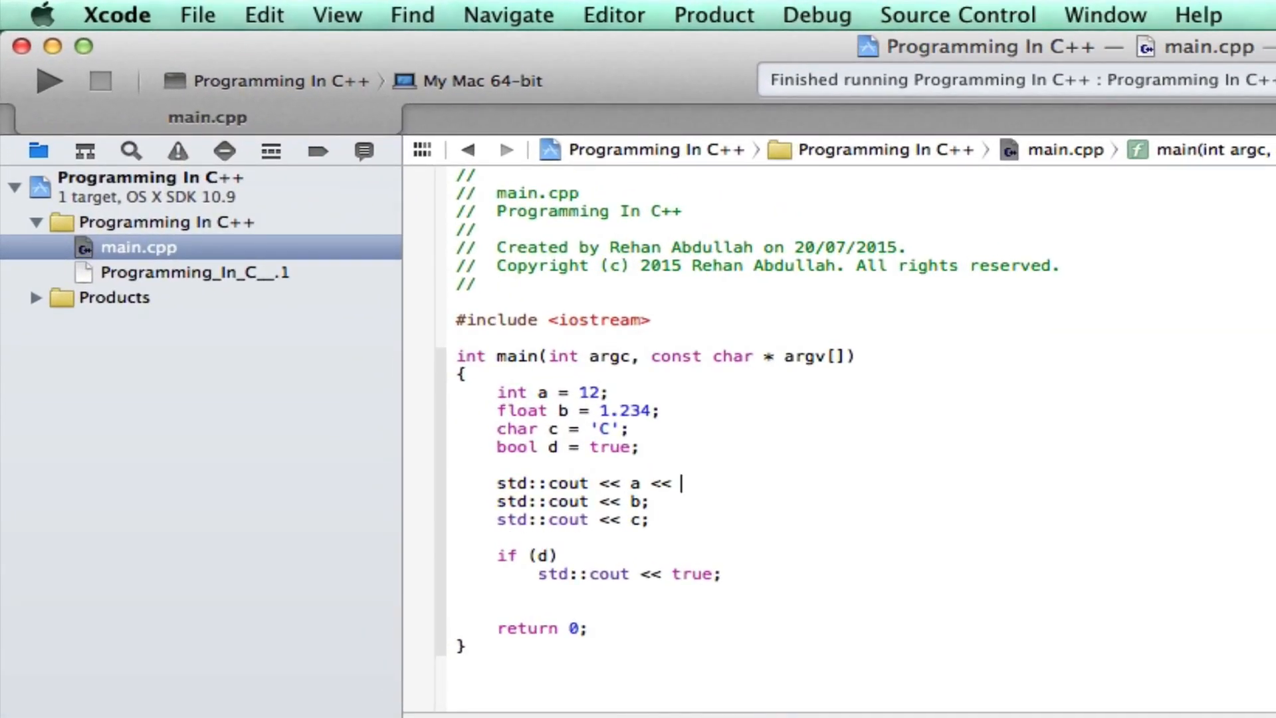
{"action": "type", "text": "' ';"}
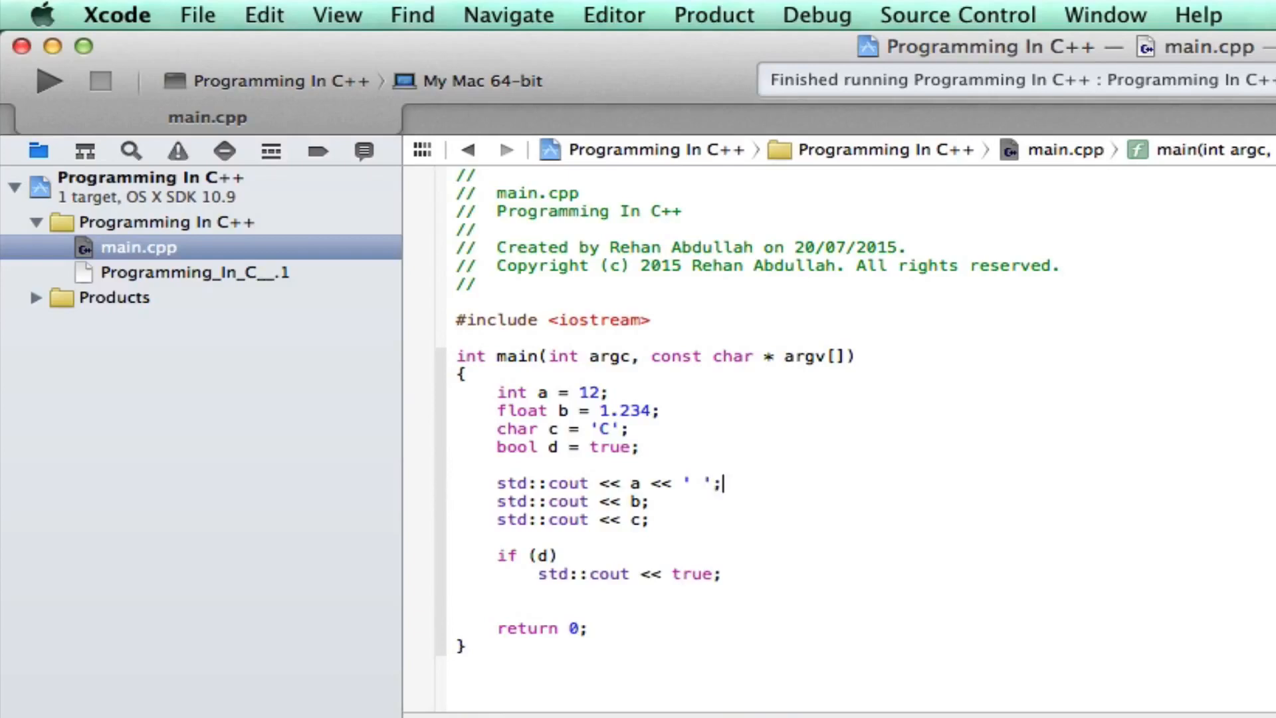
{"action": "left_click_drag", "start_coordinate": [721, 483], "coordinate": [649, 483]}
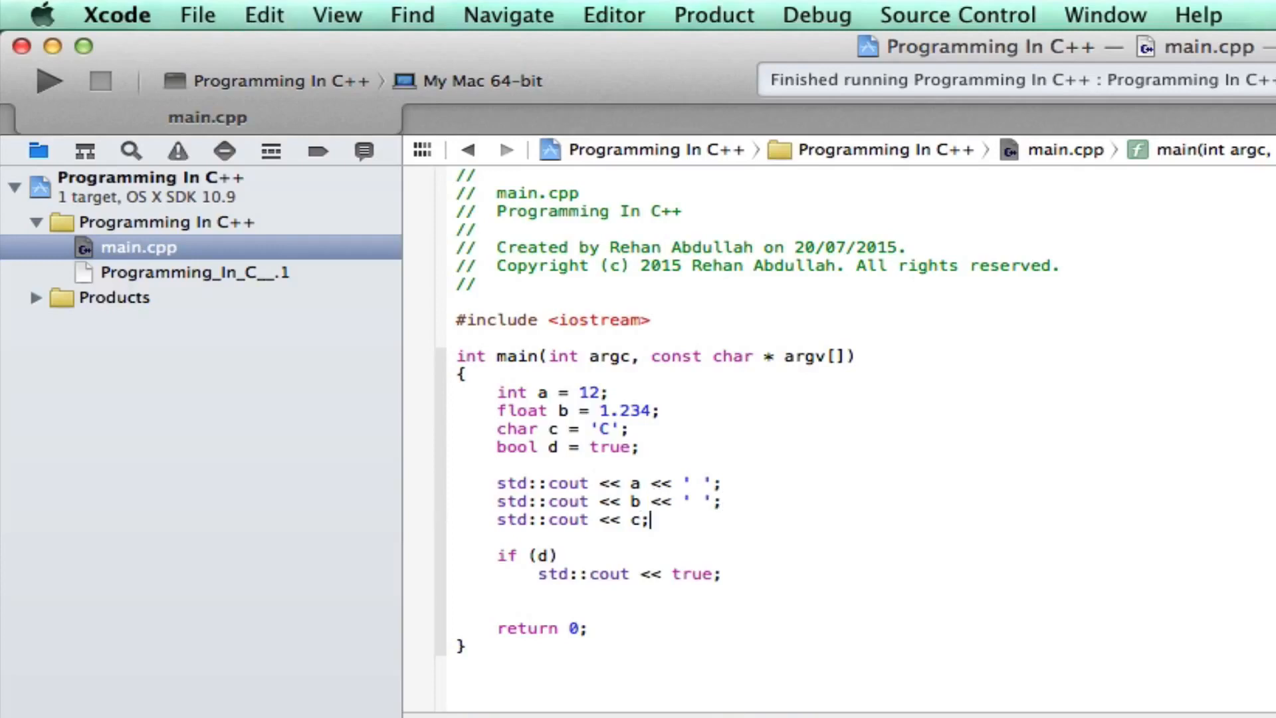
{"action": "type", "text": "<< ' '"}
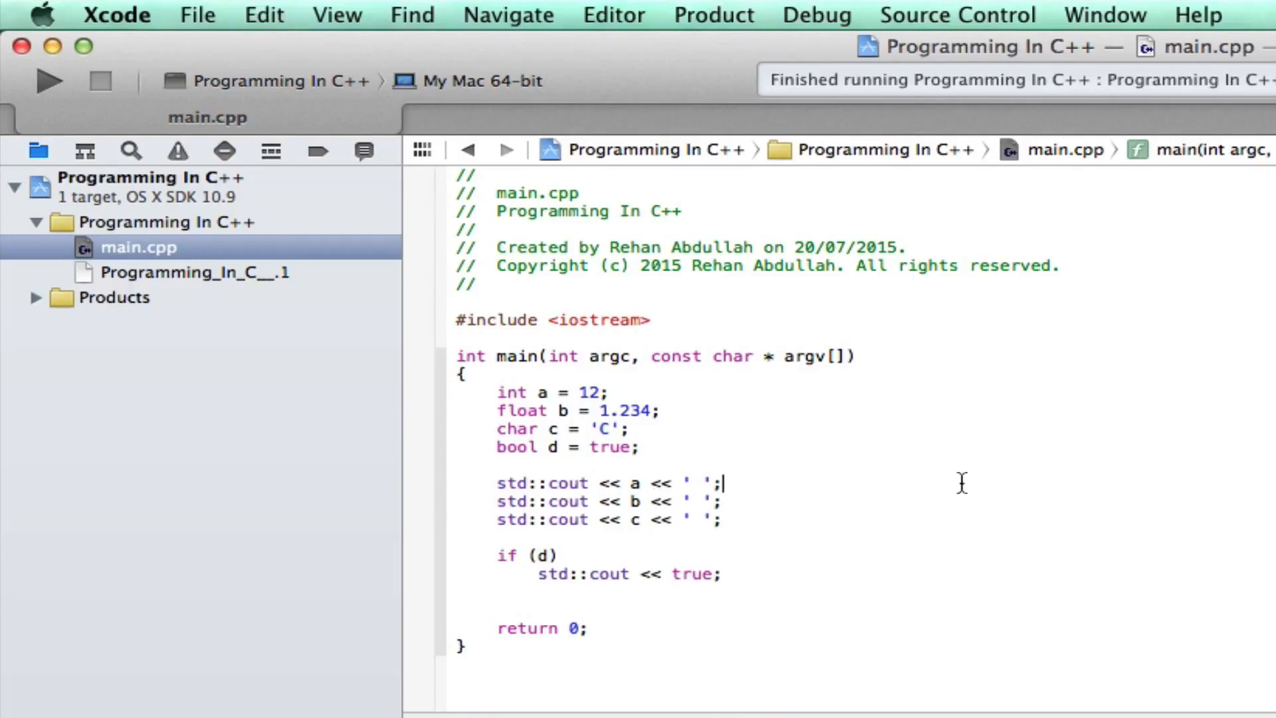
{"action": "left_click", "coordinate": [49, 80]}
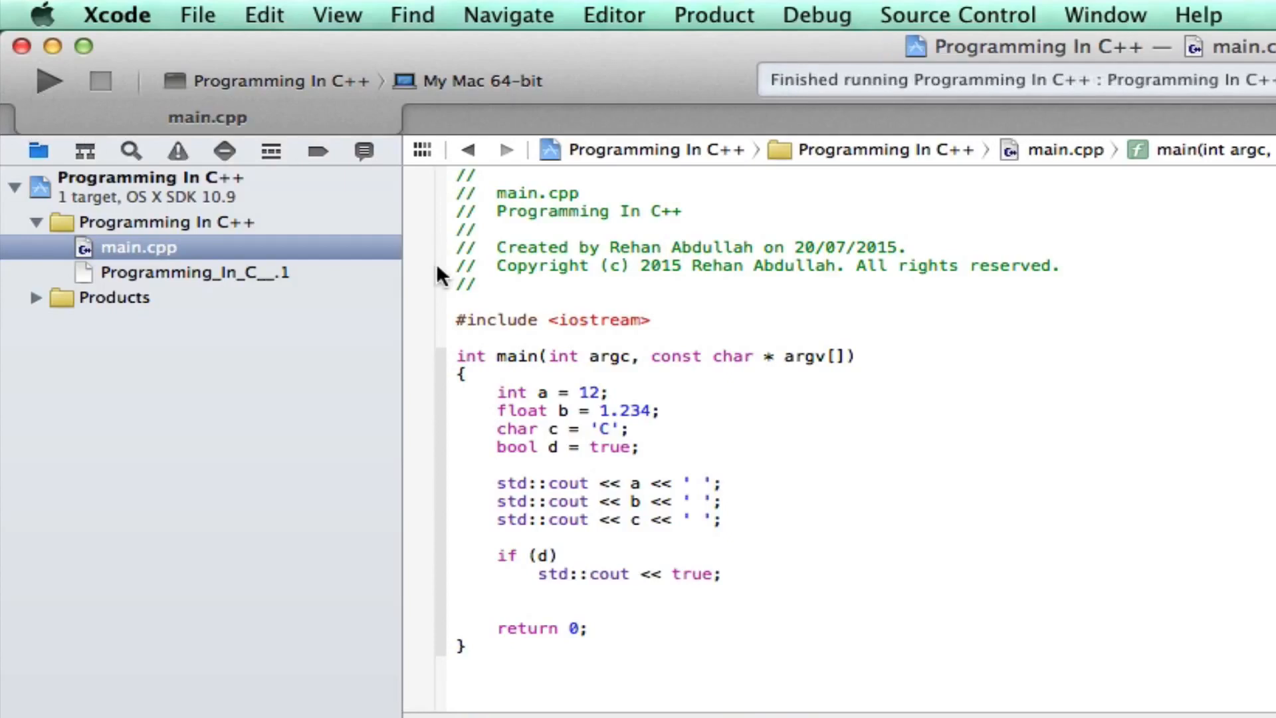
{"action": "left_click", "coordinate": [722, 482]}
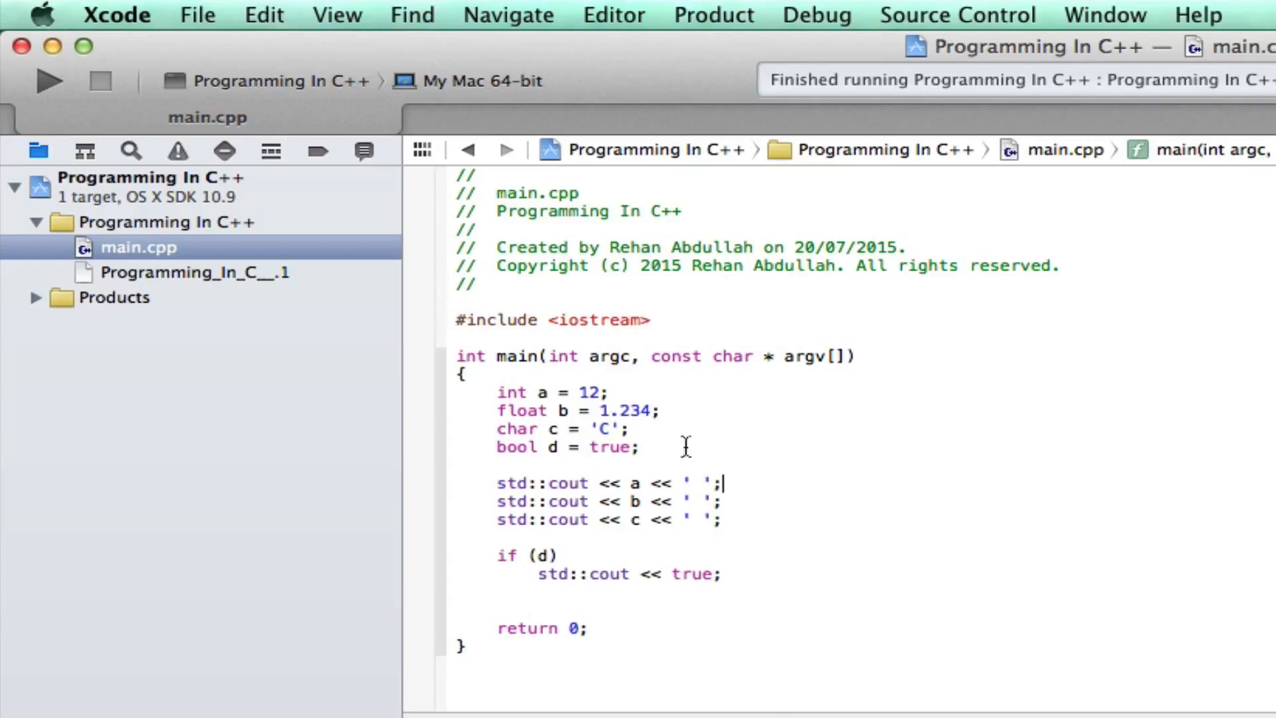
{"action": "mouse_move", "coordinate": [704, 563]}
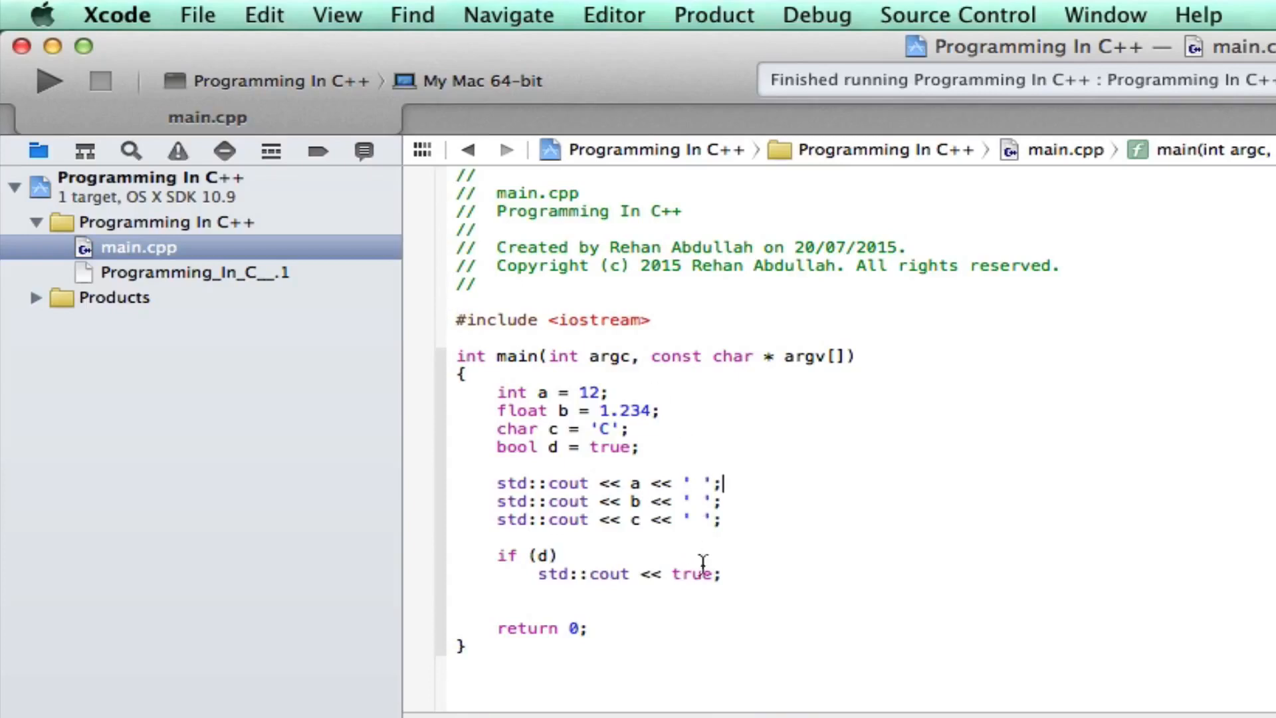
{"action": "mouse_move", "coordinate": [713, 574]}
{"action": "type", "text": " << "}
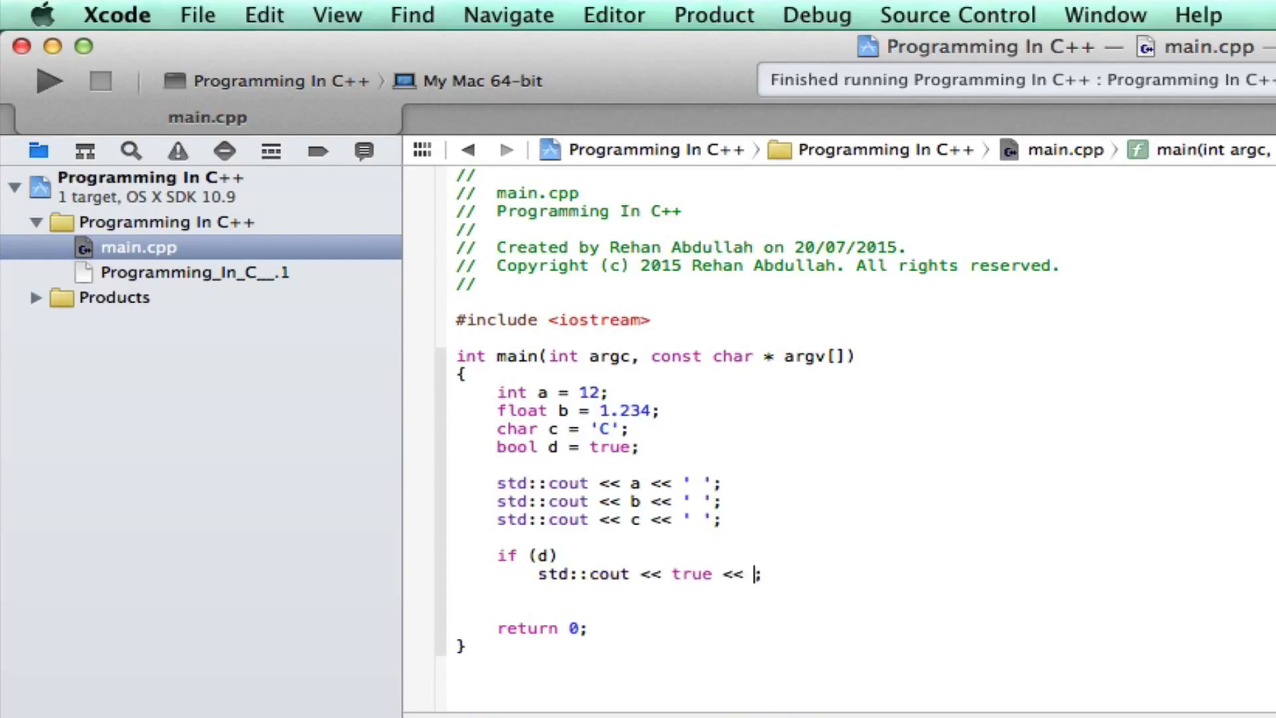
{"action": "type", "text": "\" \\\""}
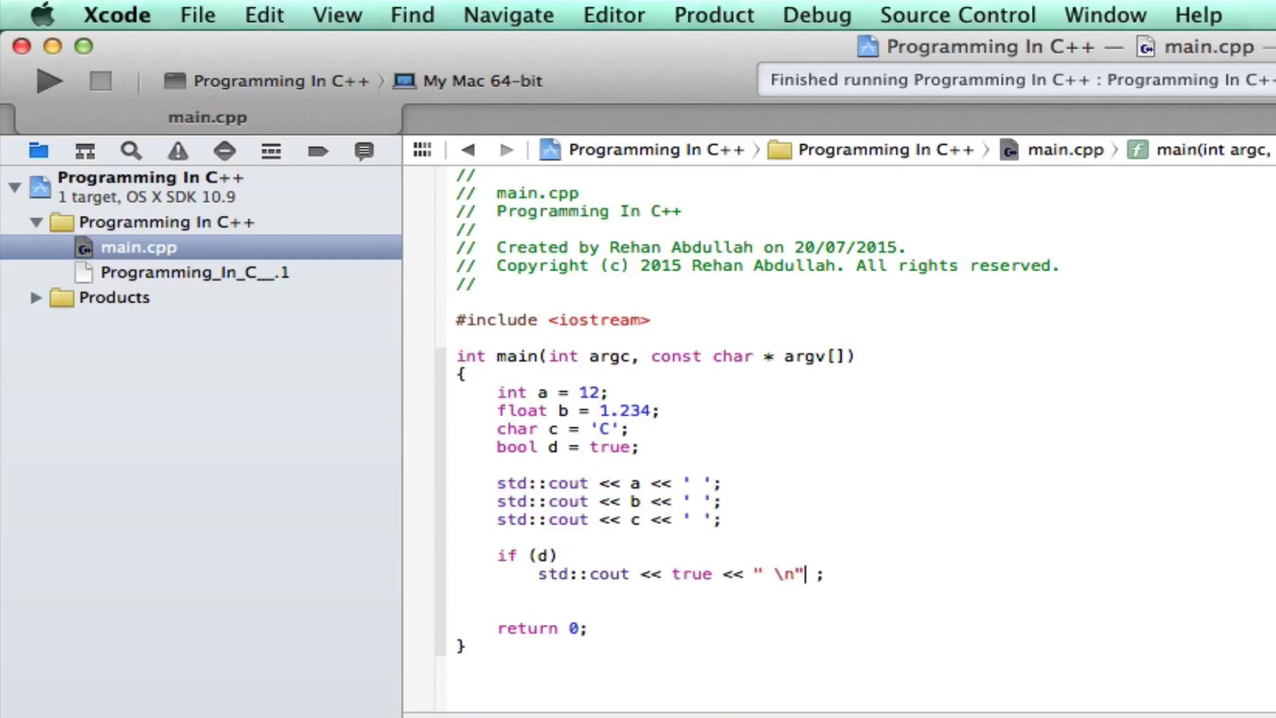
{"action": "left_click", "coordinate": [50, 79]}
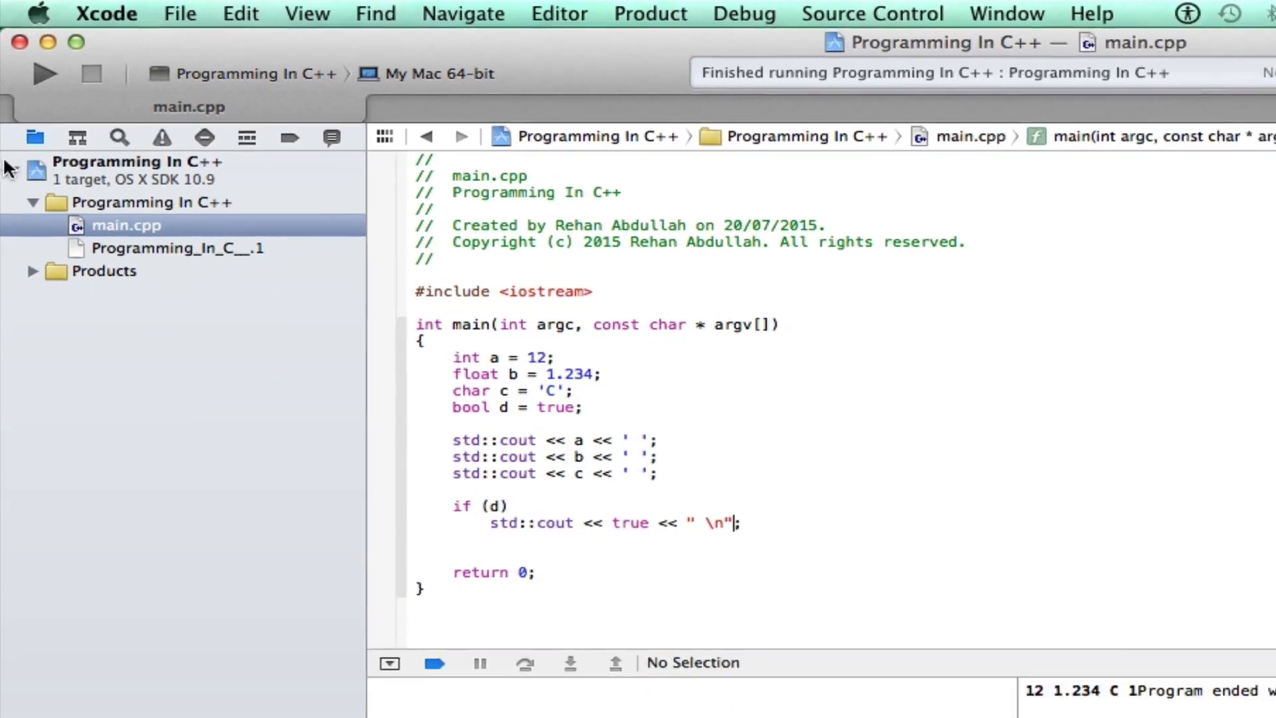
Rerun the program and change the if body to print the string "true"
{"action": "left_click", "coordinate": [44, 74]}
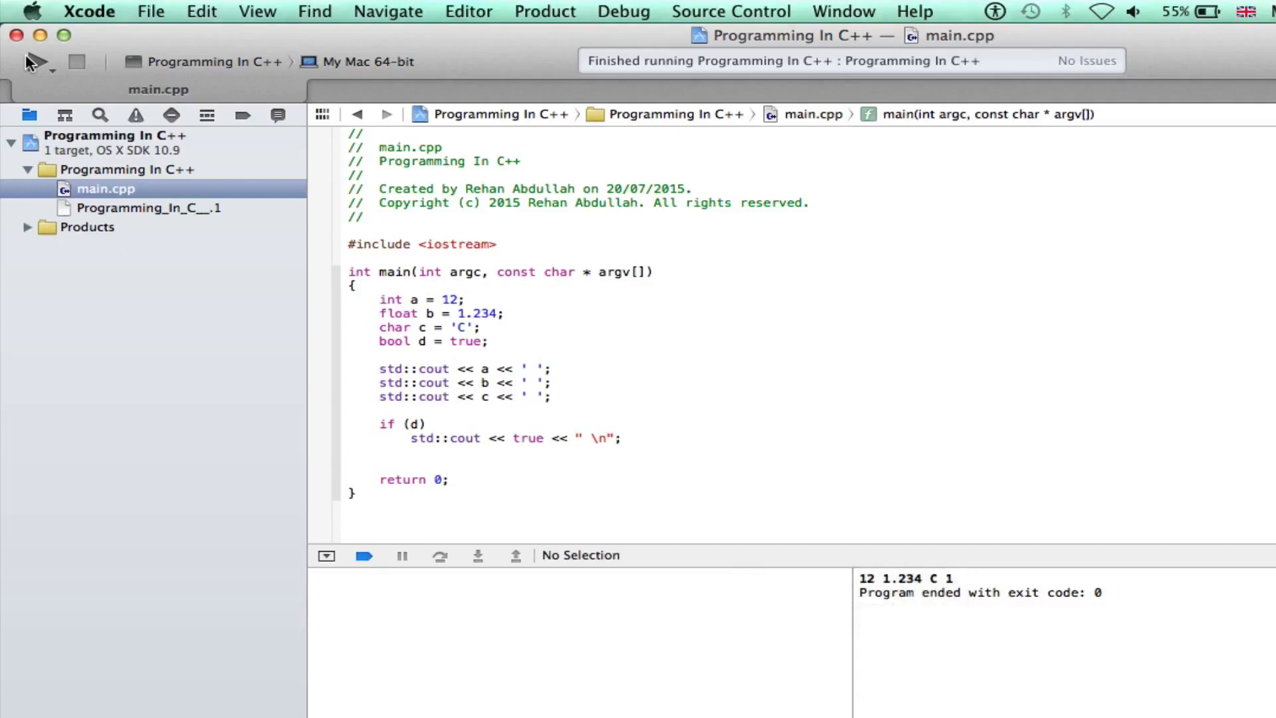
{"action": "left_click", "coordinate": [614, 438]}
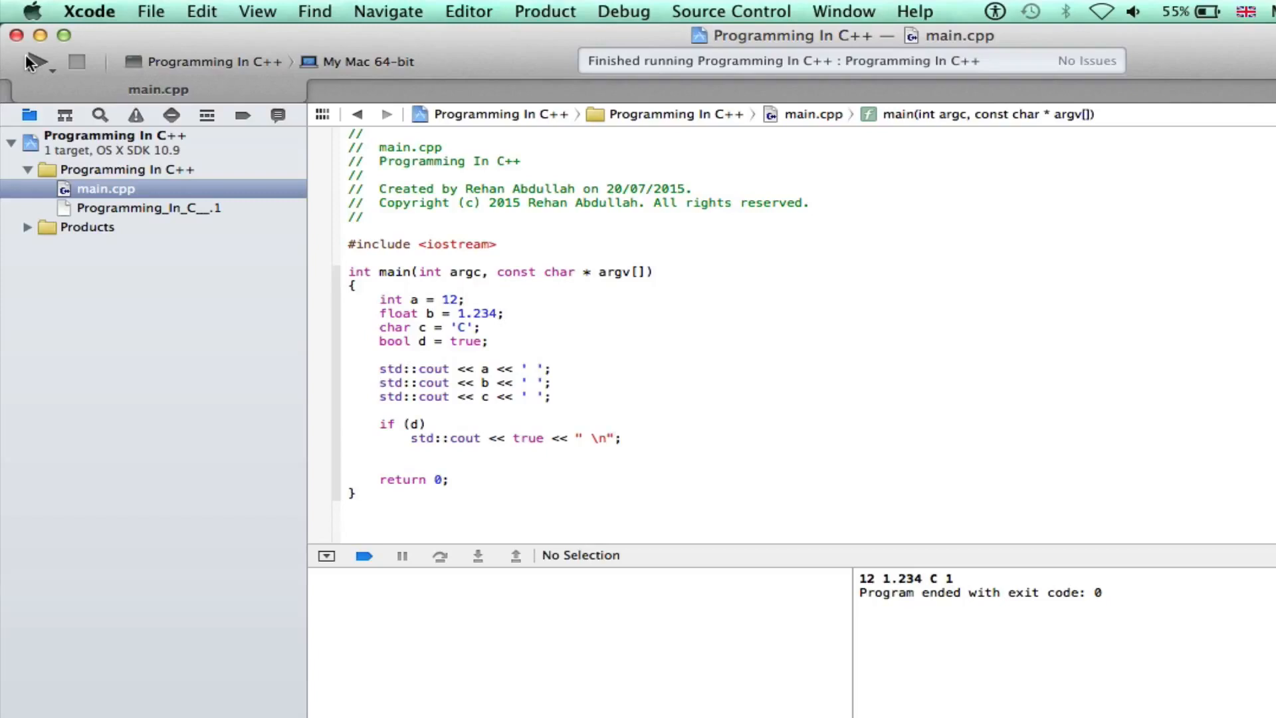
{"action": "left_click", "coordinate": [1248, 46]}
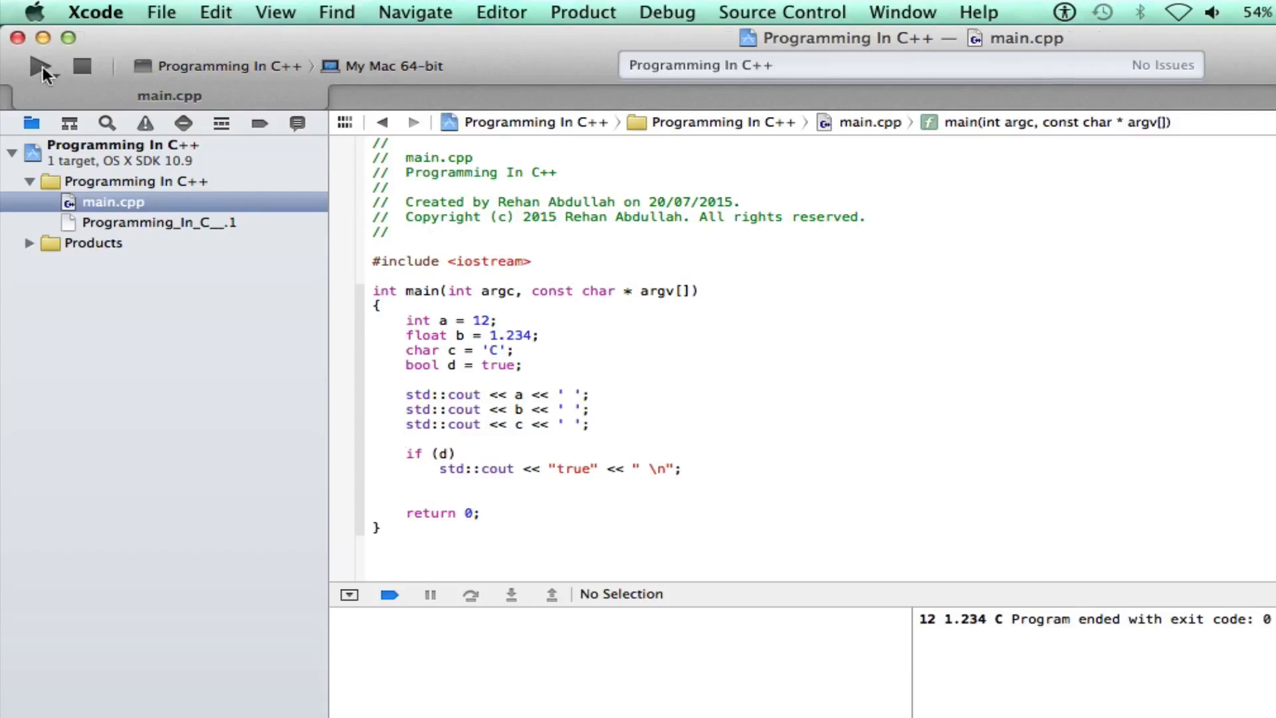
Run the program, confirm output 12 1.234 C true, and select the blank line above the if
{"action": "left_click", "coordinate": [40, 66]}
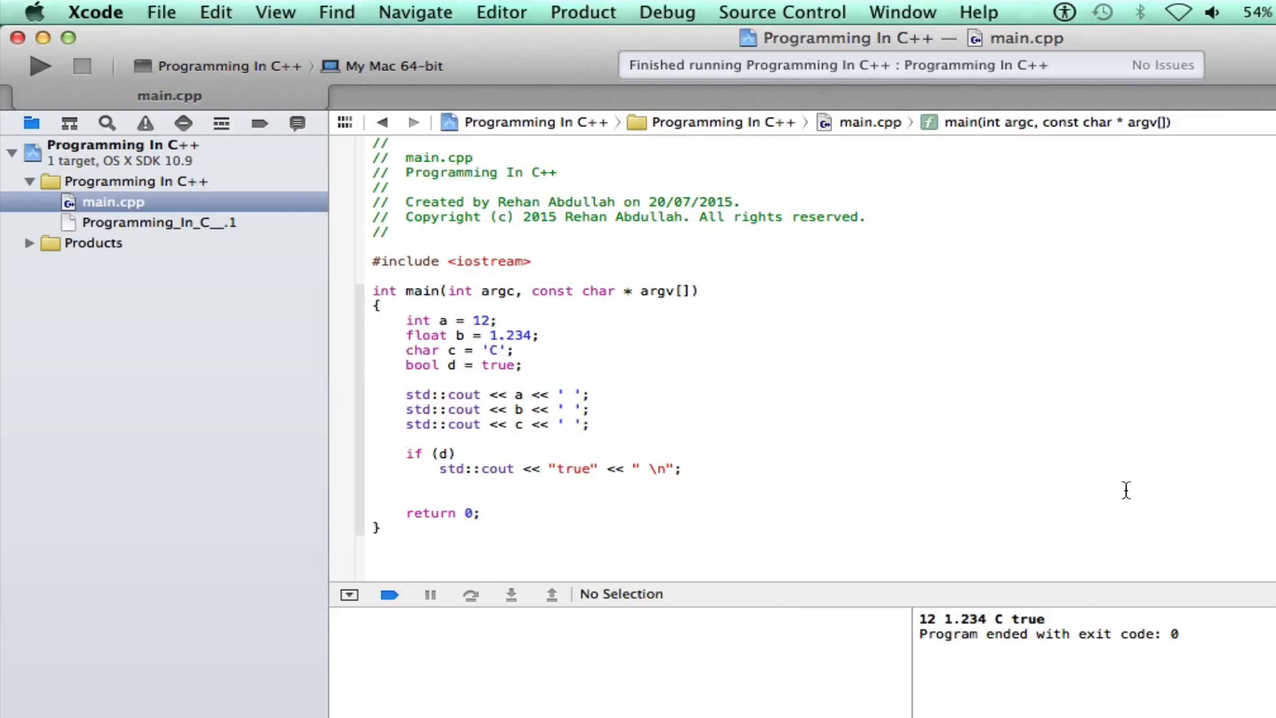
{"action": "left_click", "coordinate": [406, 439]}
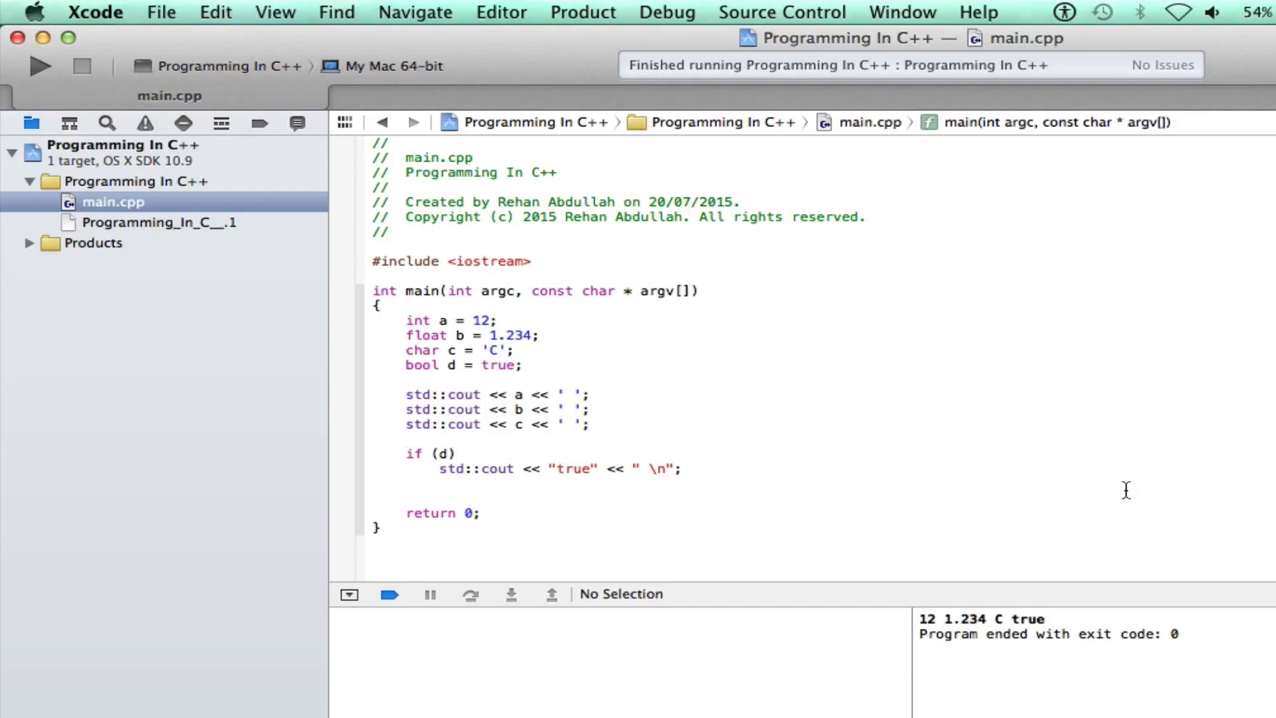
{"action": "left_click", "coordinate": [407, 439]}
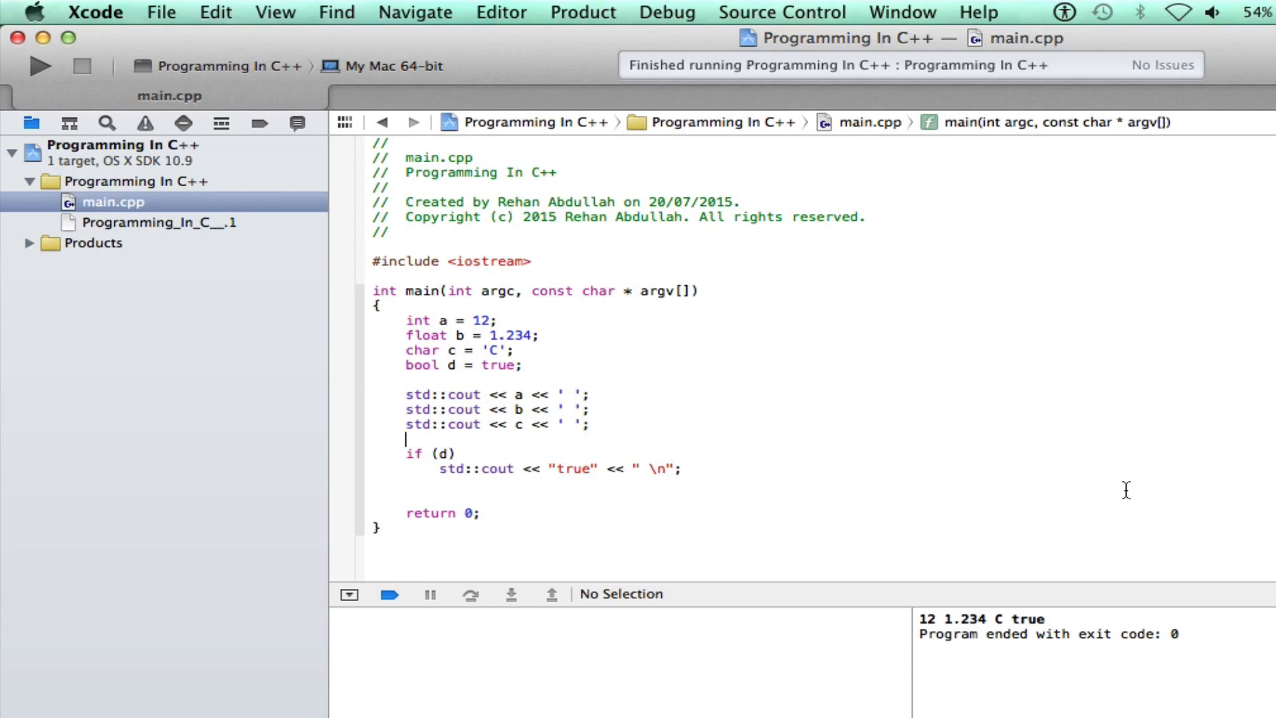